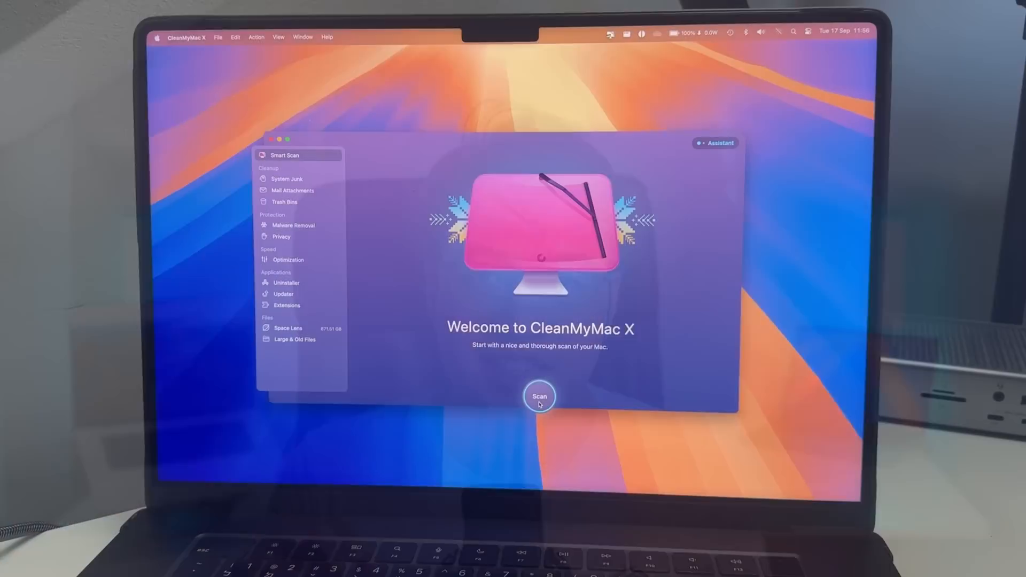
- Run a Smart Scan, review the System Junk details, and check Space Lens
click(540, 396)
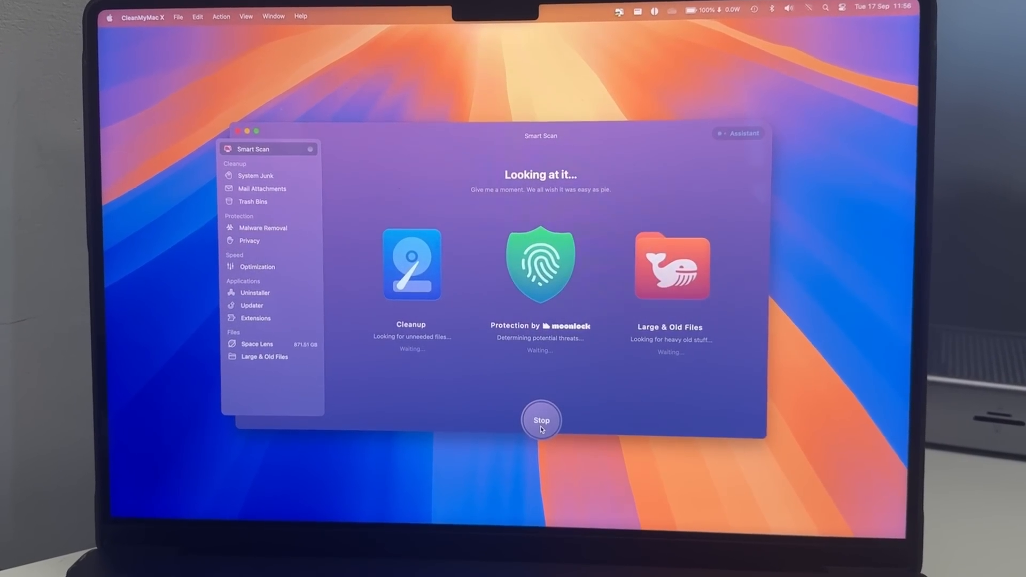
click(254, 176)
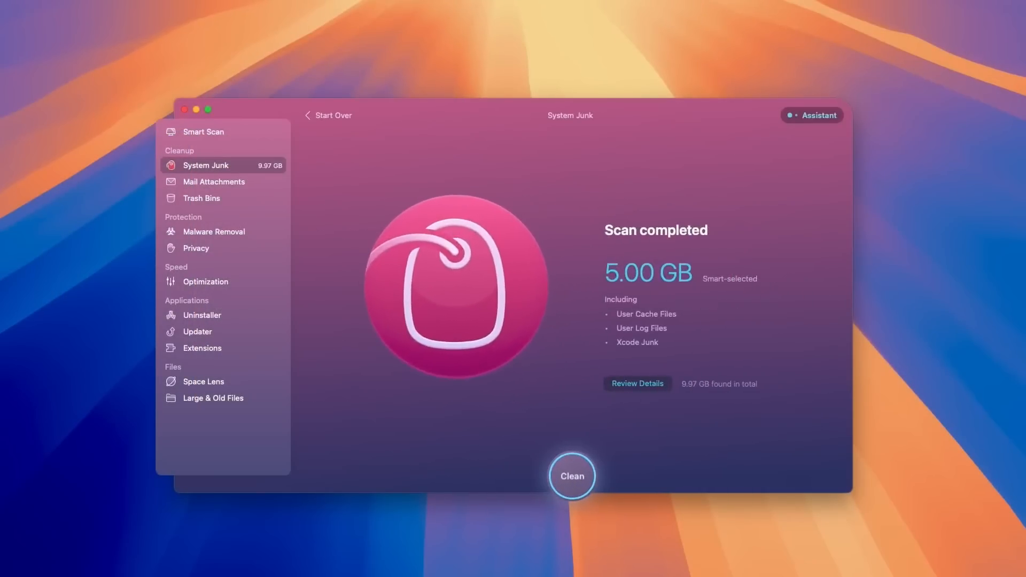
click(635, 384)
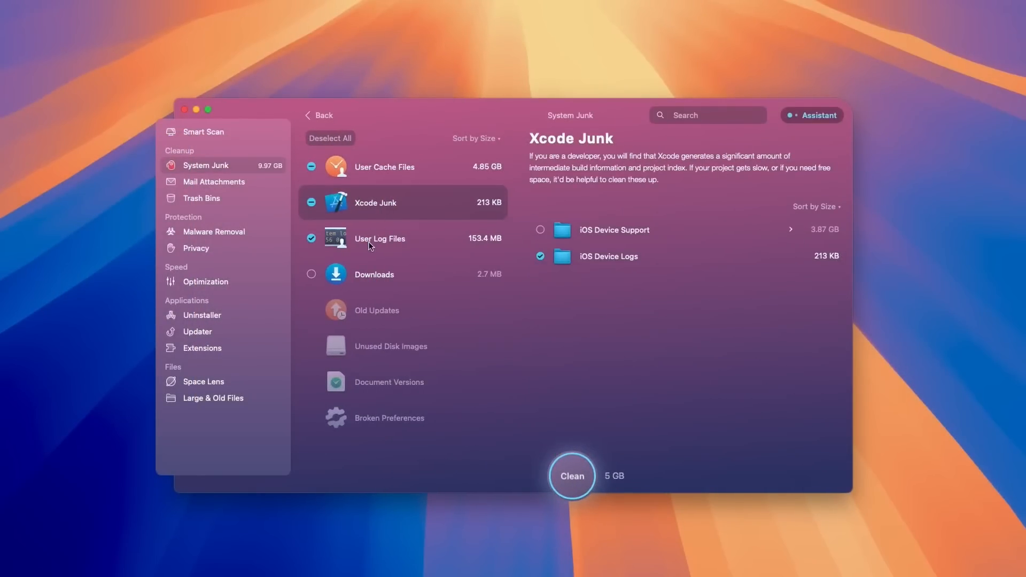
click(203, 382)
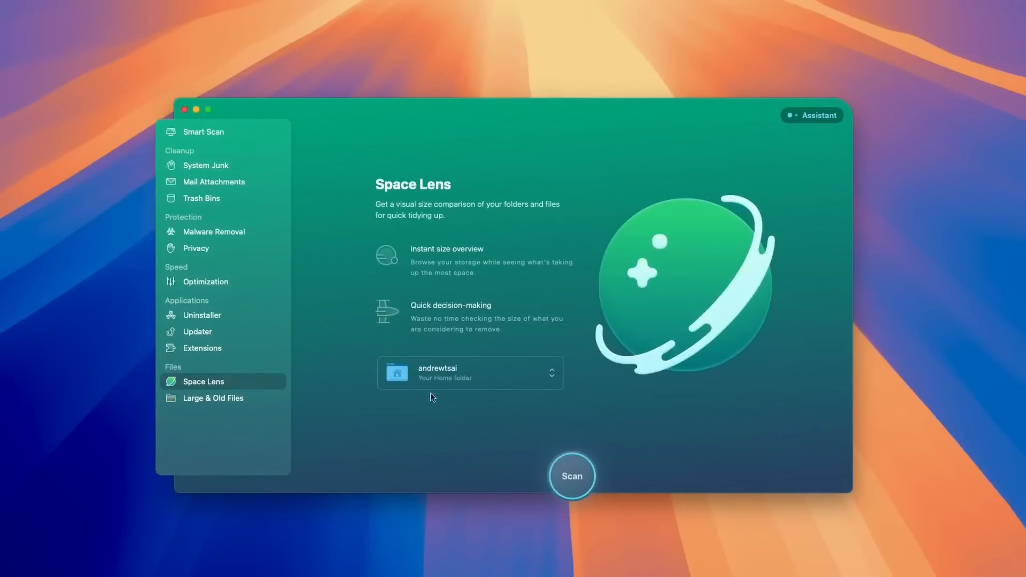
- Remove the Origin and iMazing launch agents, then list all installed applications
click(571, 476)
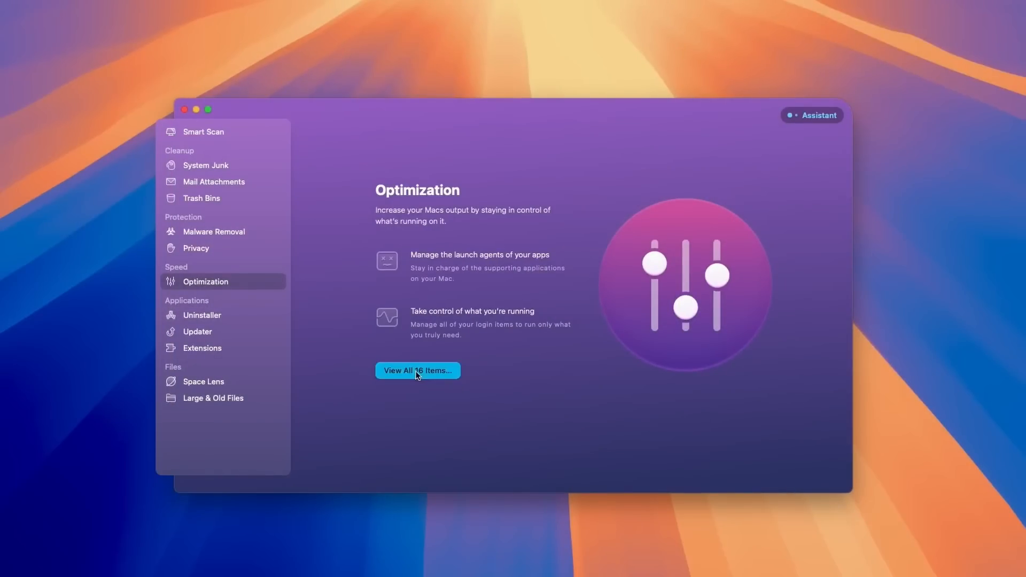
click(418, 370)
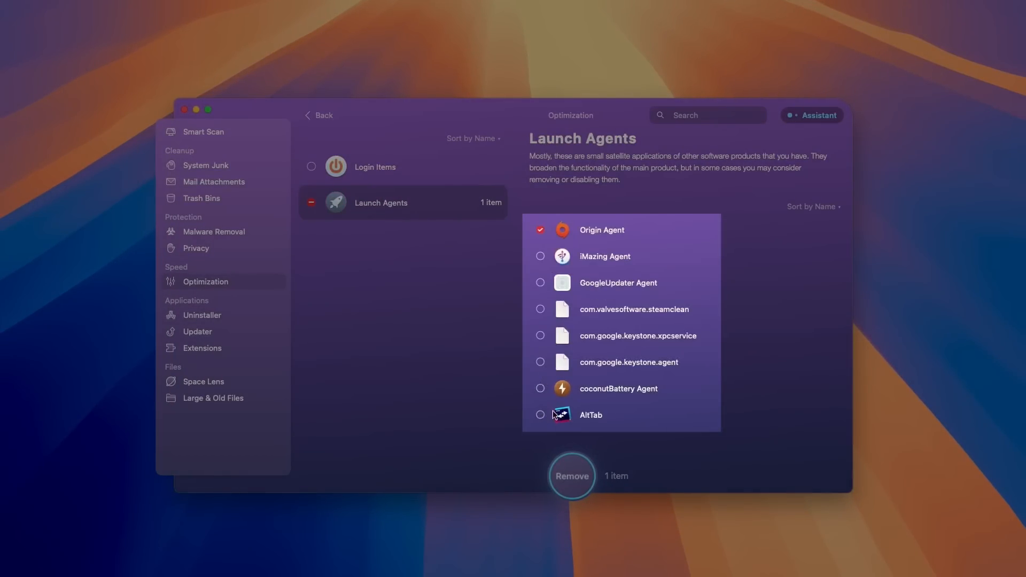
click(540, 256)
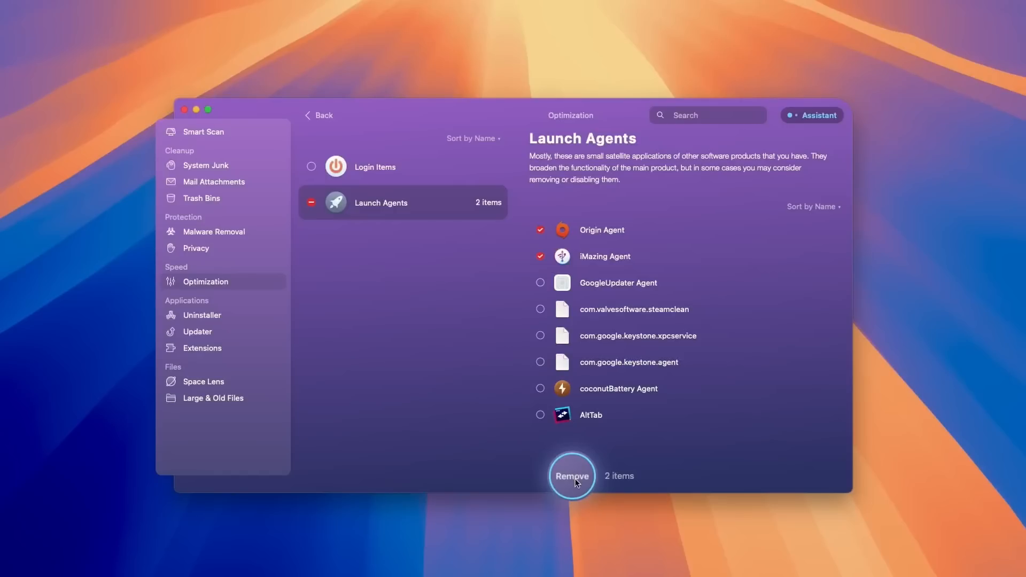
click(571, 476)
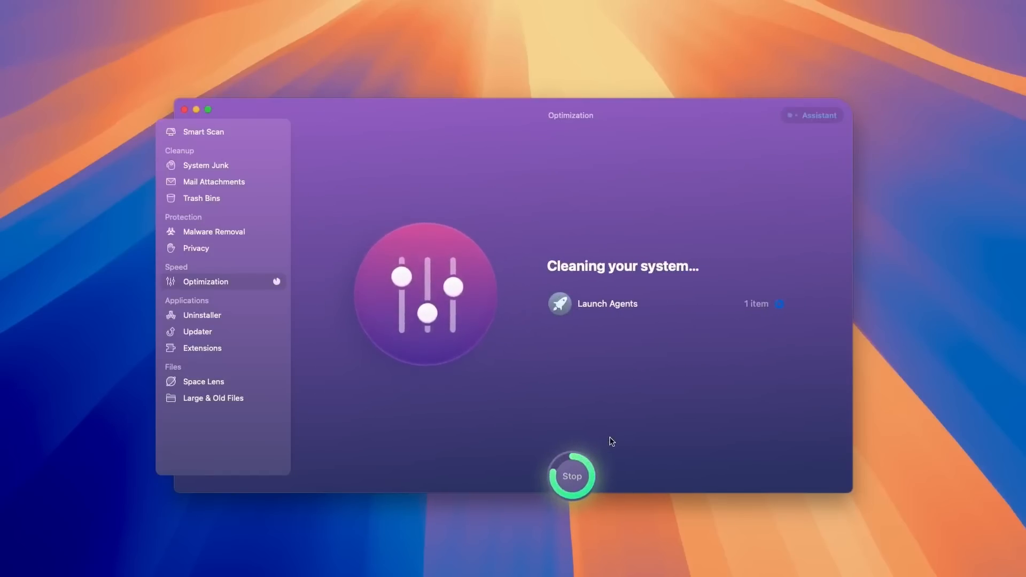
click(202, 314)
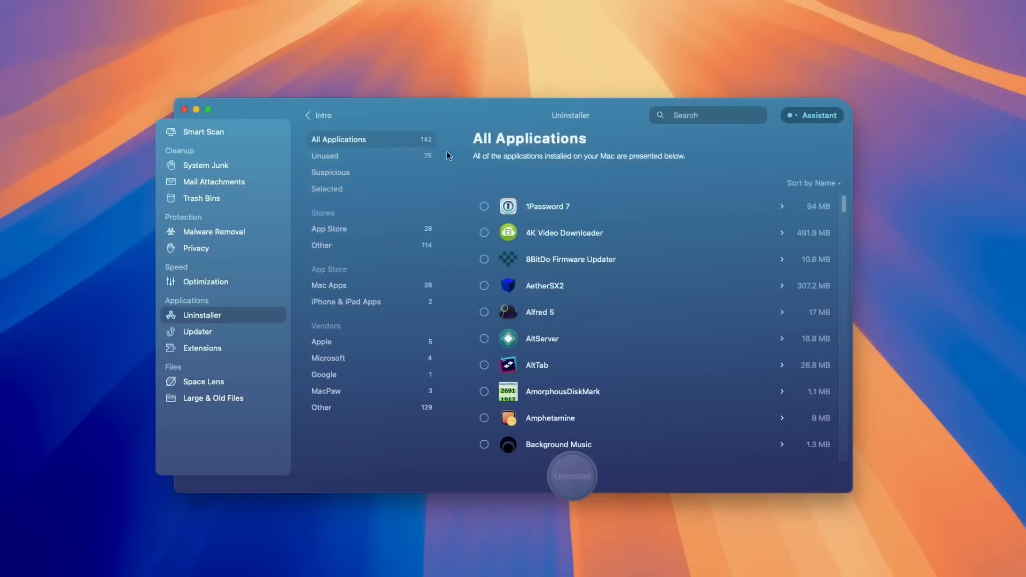
- Sort the installed applications list by size
scroll(down, 3)
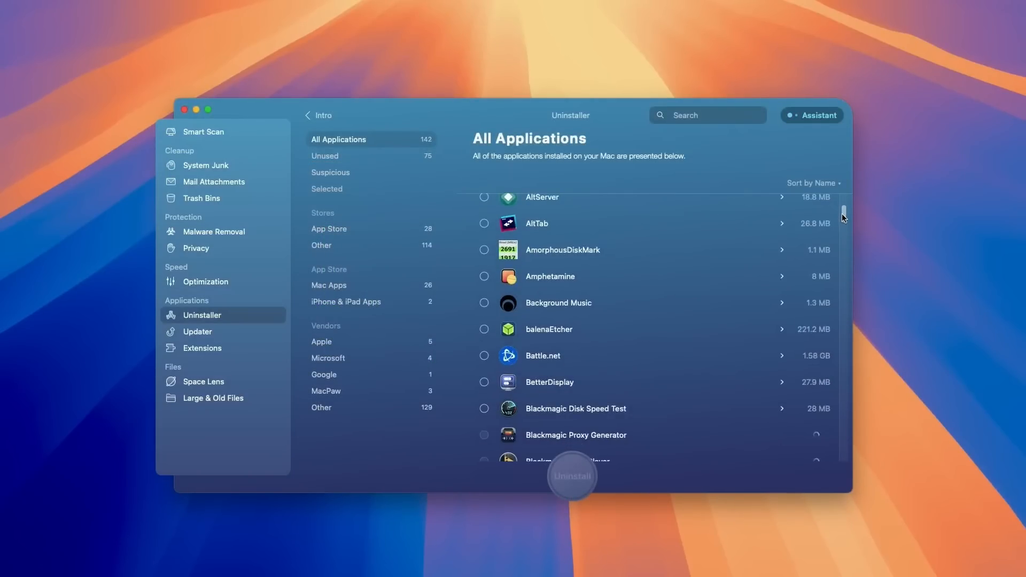
click(812, 183)
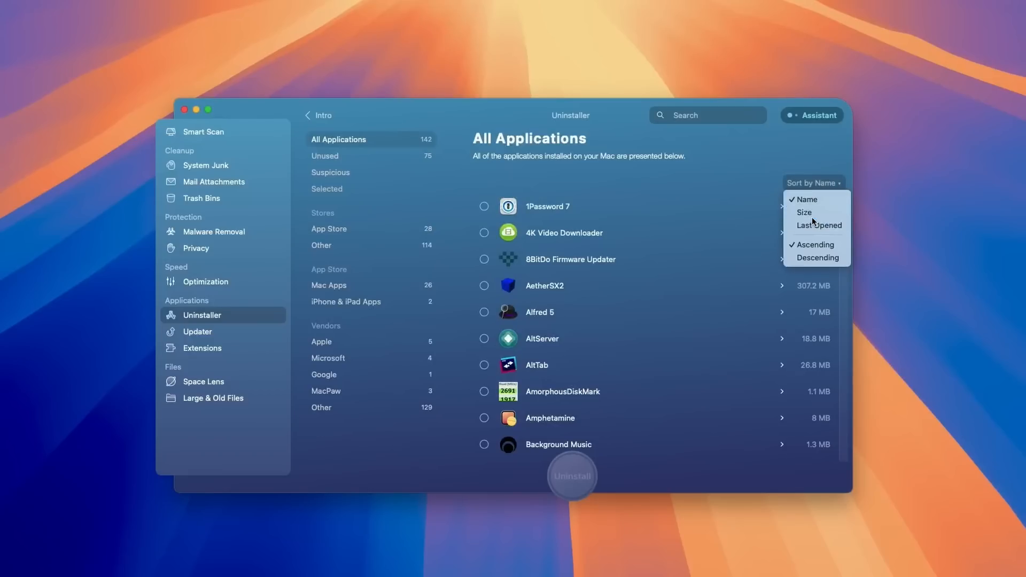
click(805, 212)
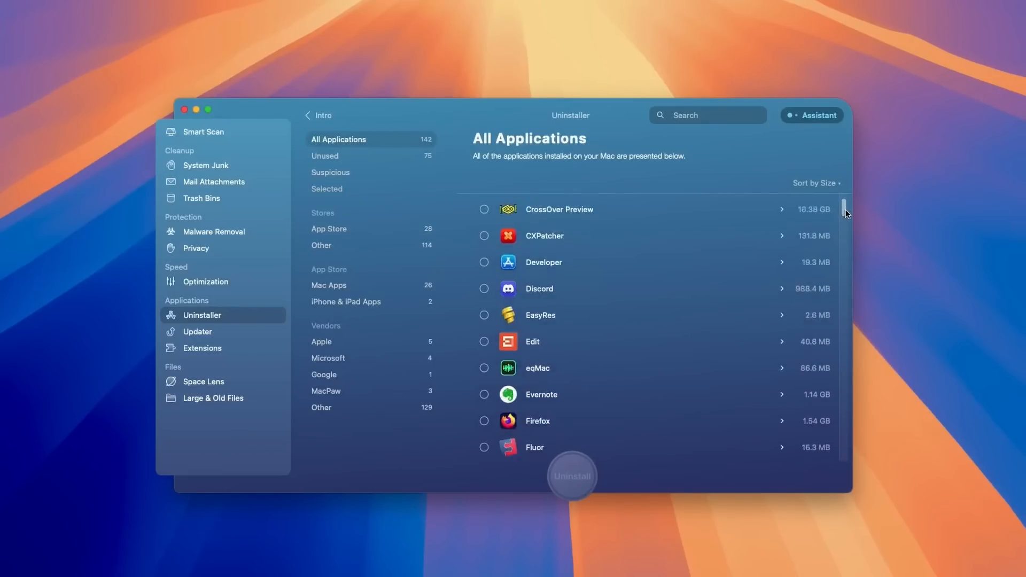
- Review all 19 app updates, including Lunar's release notes, and show the menu bar overview
scroll(down, 3)
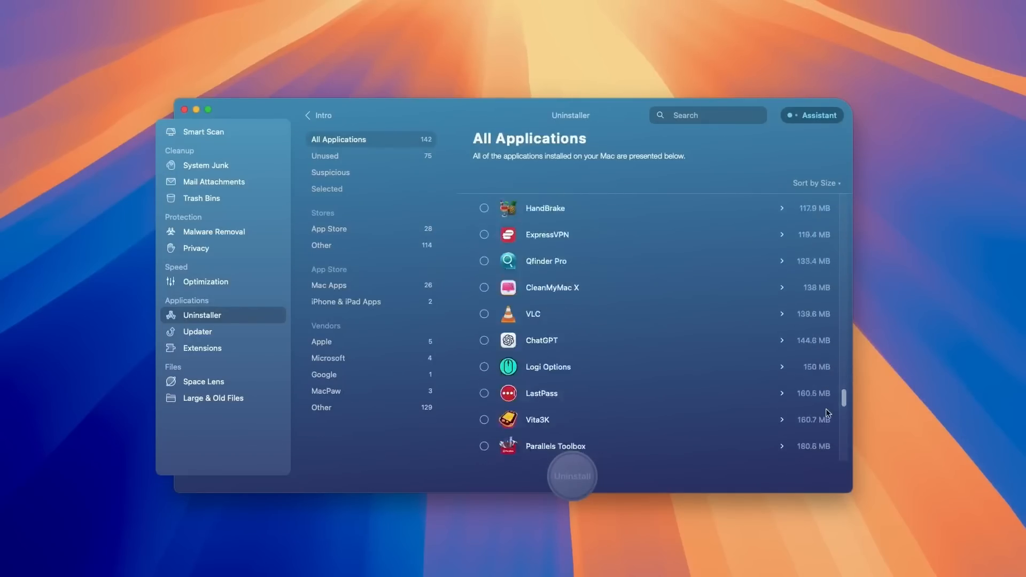
click(198, 332)
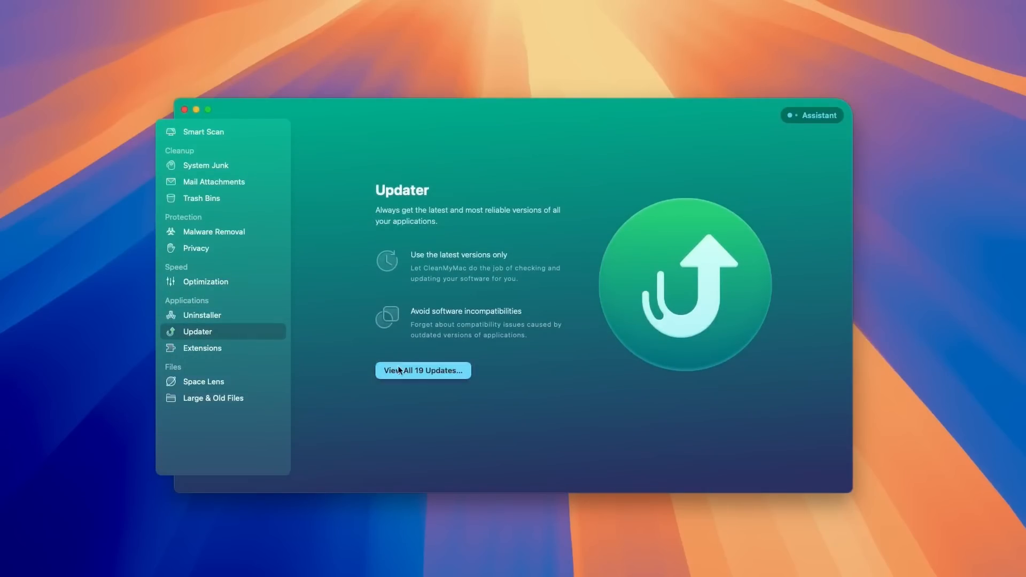
click(422, 370)
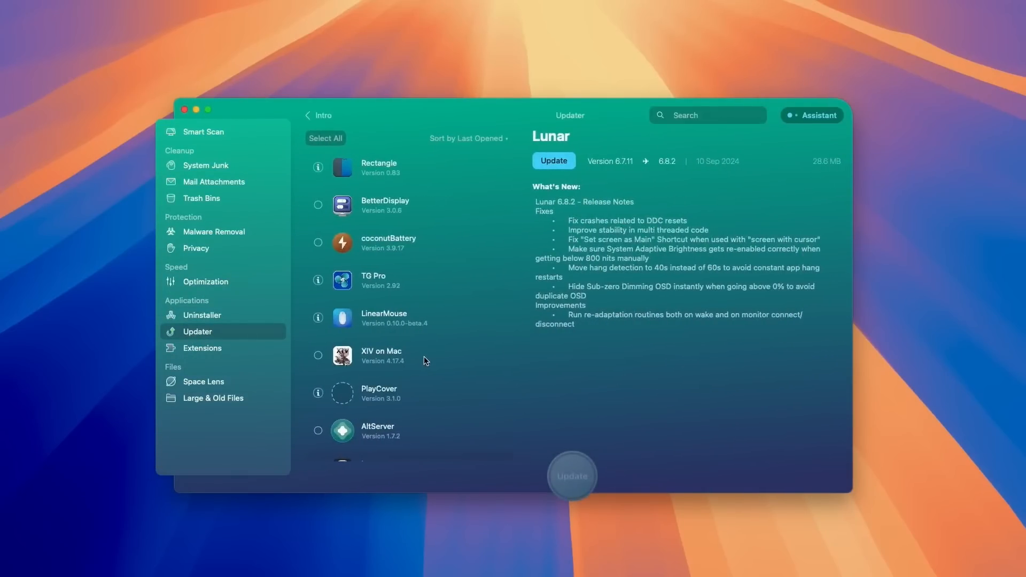
click(409, 356)
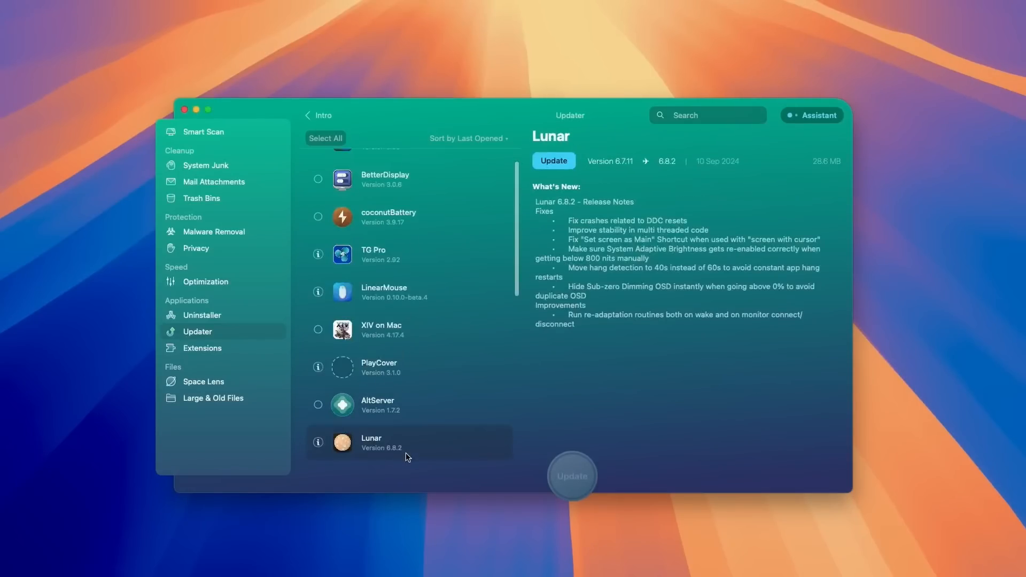
click(707, 6)
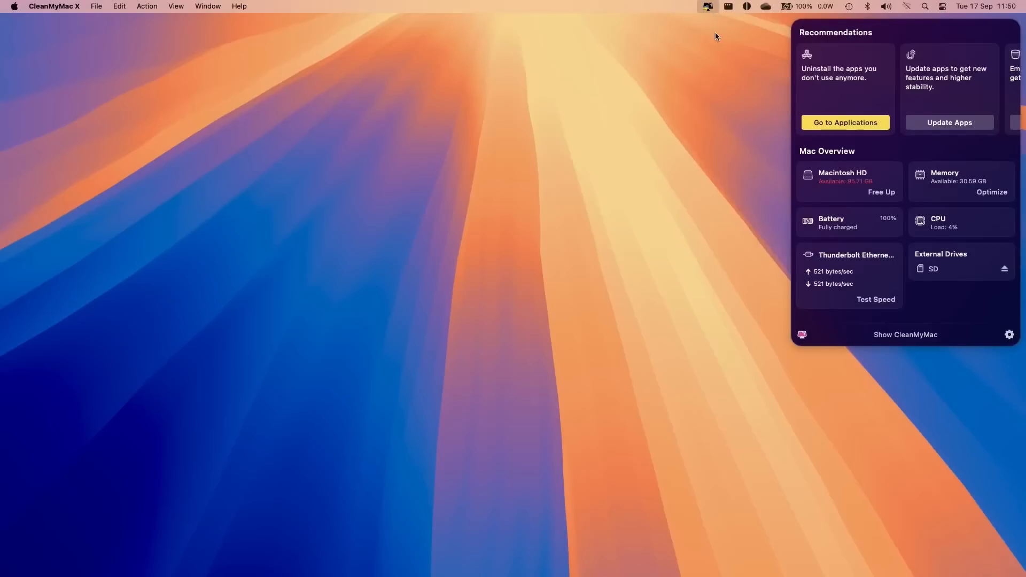
- Check storage, memory, battery and processor details, then rerun the connection test (159 Mbps)
click(848, 181)
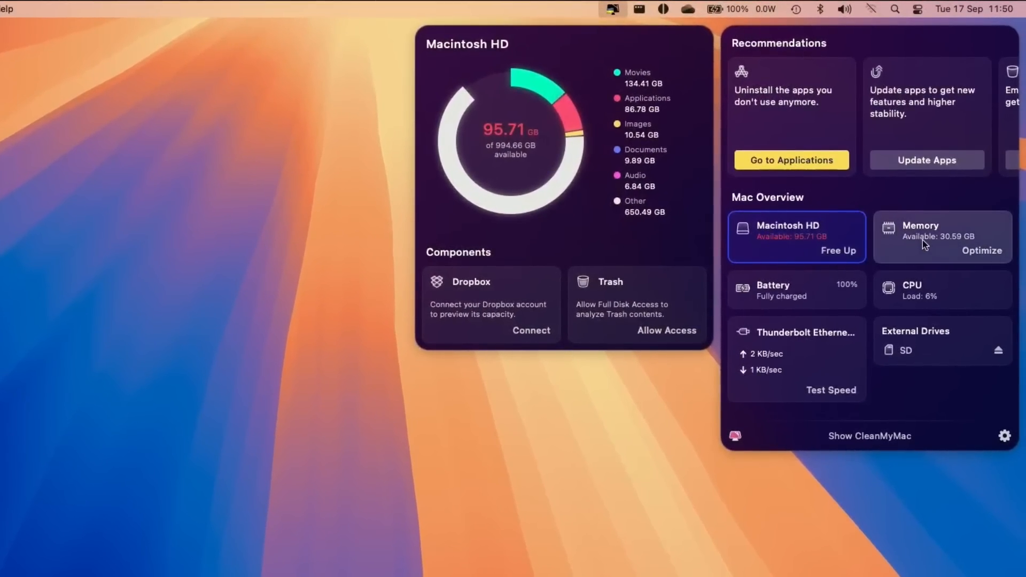
click(941, 237)
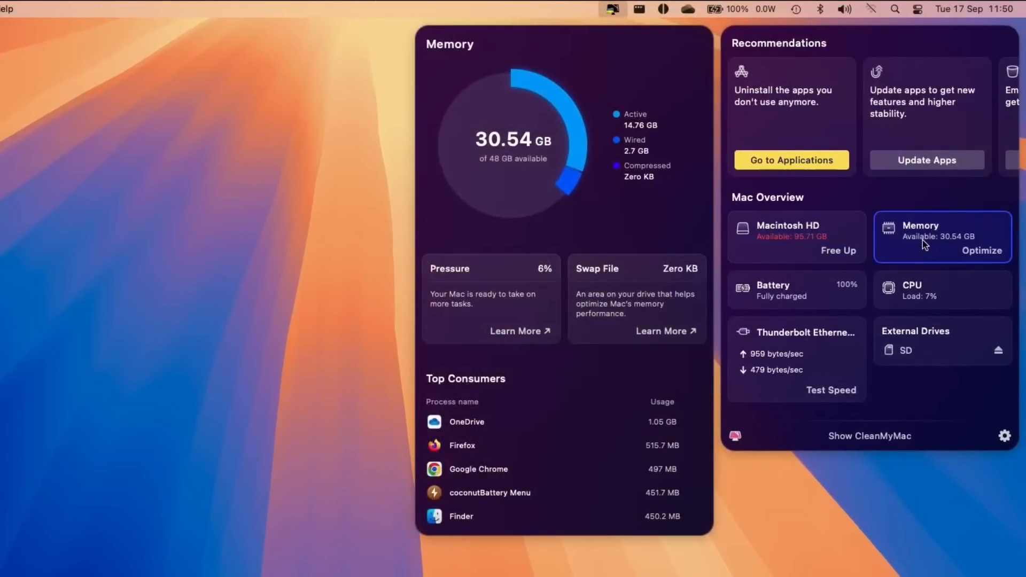
click(797, 290)
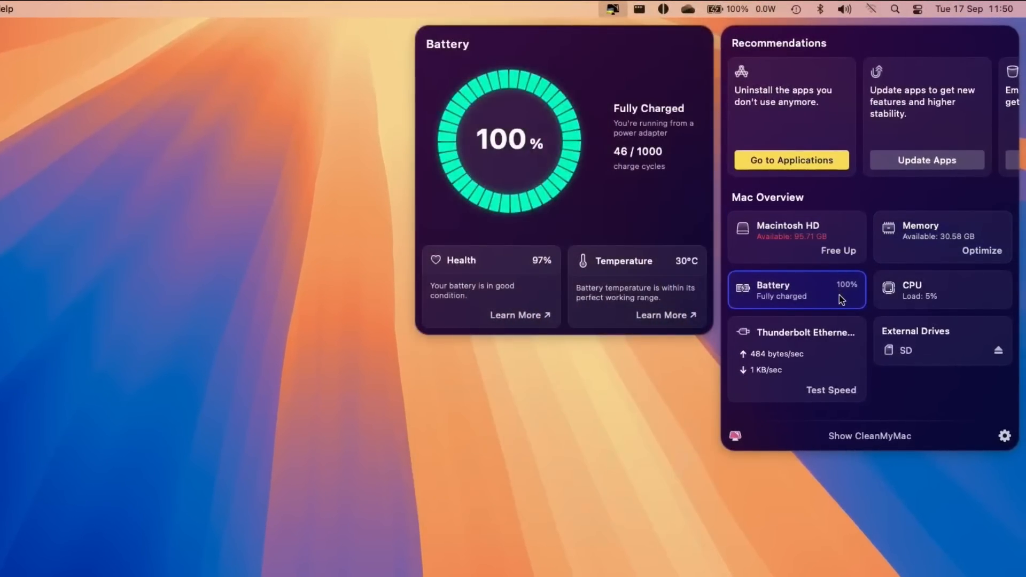
click(941, 289)
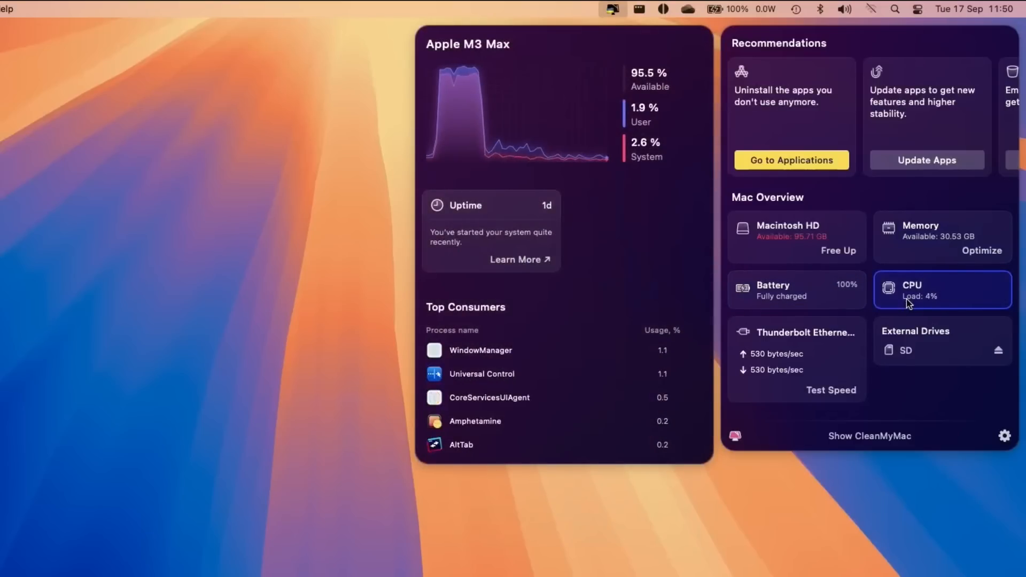
click(796, 332)
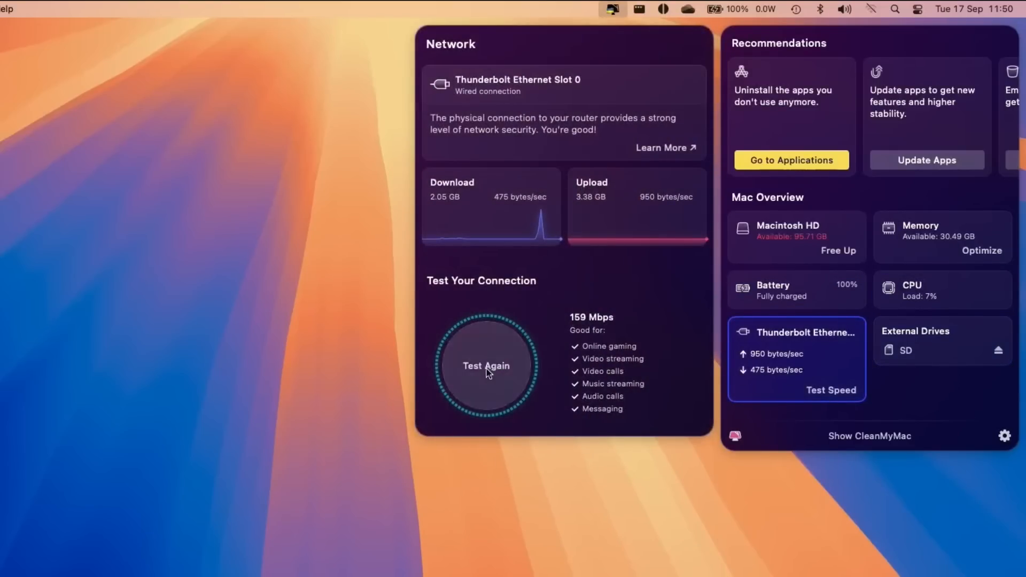
click(485, 365)
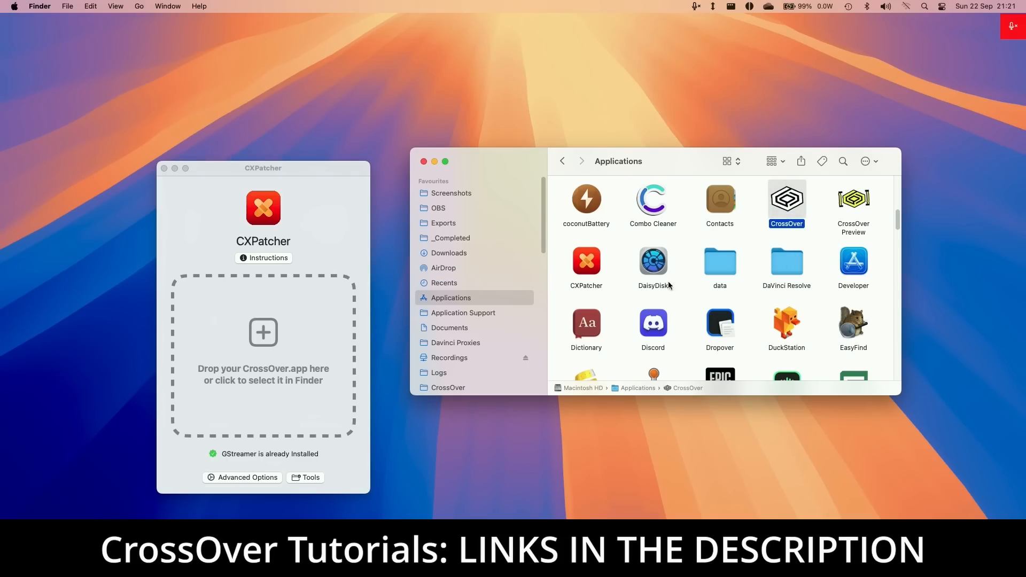
- Show CXPatcher's MoltenVK, D3DMetal, DXVK and environment options and move that window aside
click(263, 167)
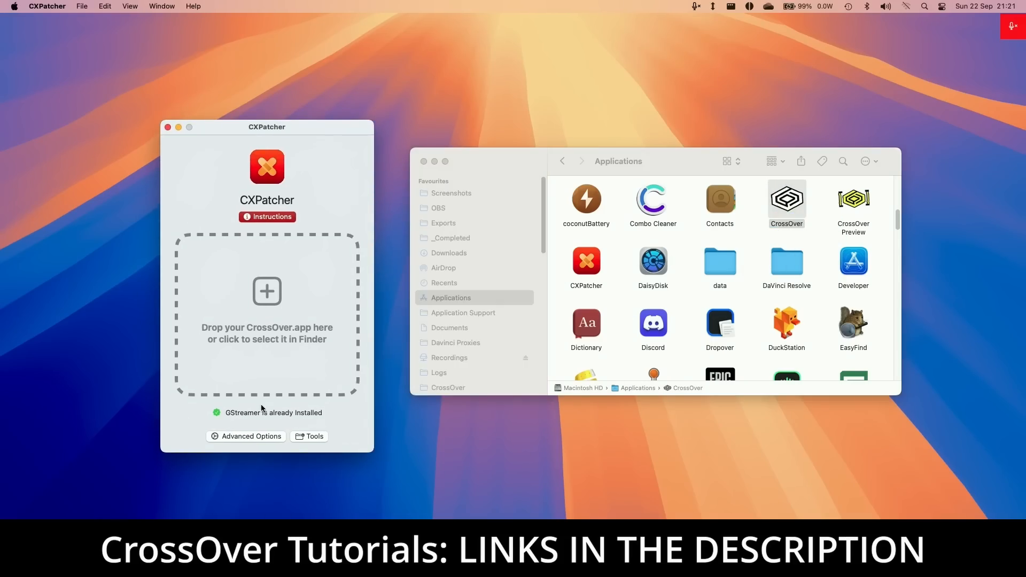
click(250, 436)
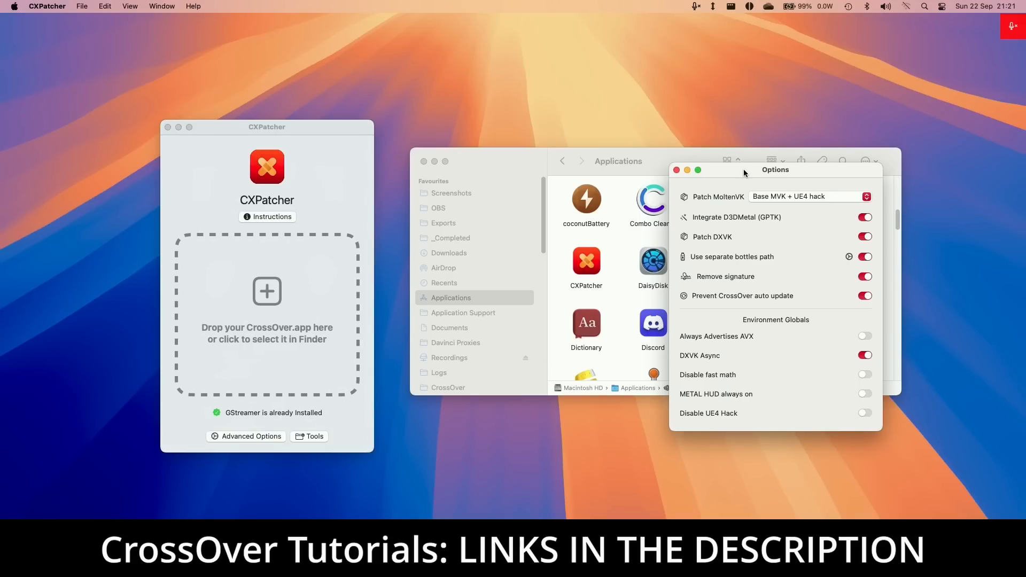
drag(775, 169, 444, 237)
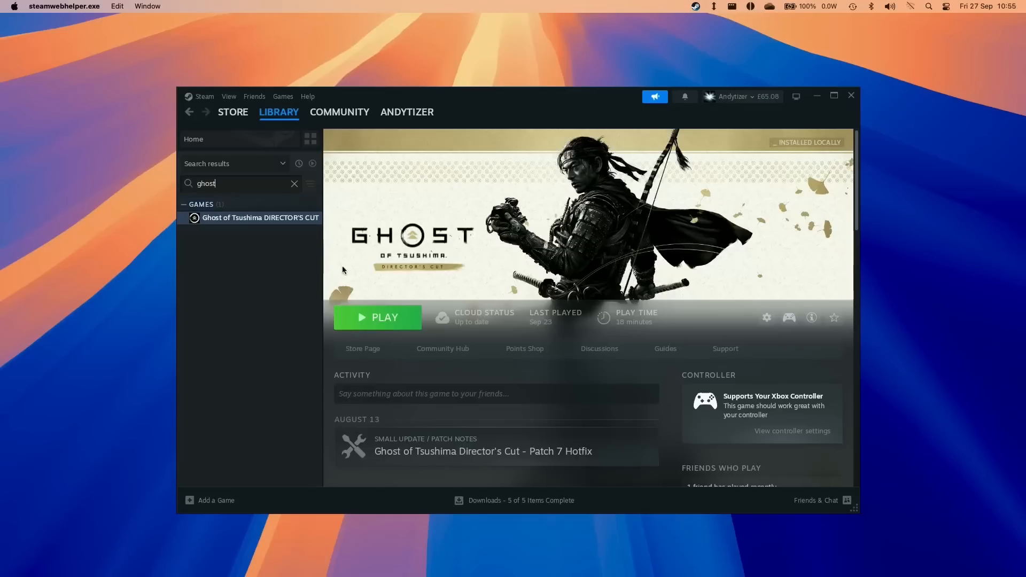
- Select Ghost of Tsushima DIRECTOR'S CUT in the Steam library
click(378, 317)
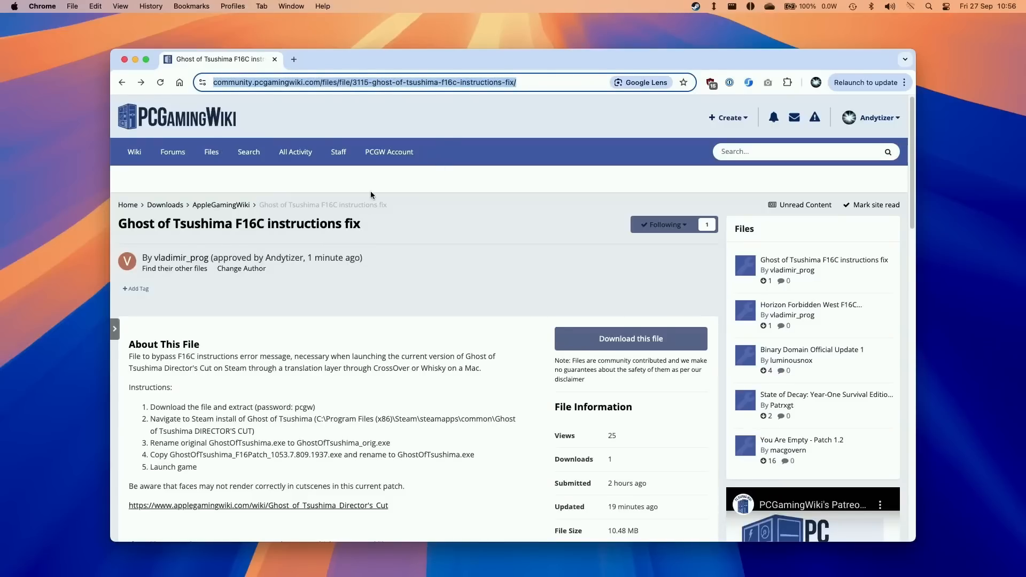
mouse_move(175, 268)
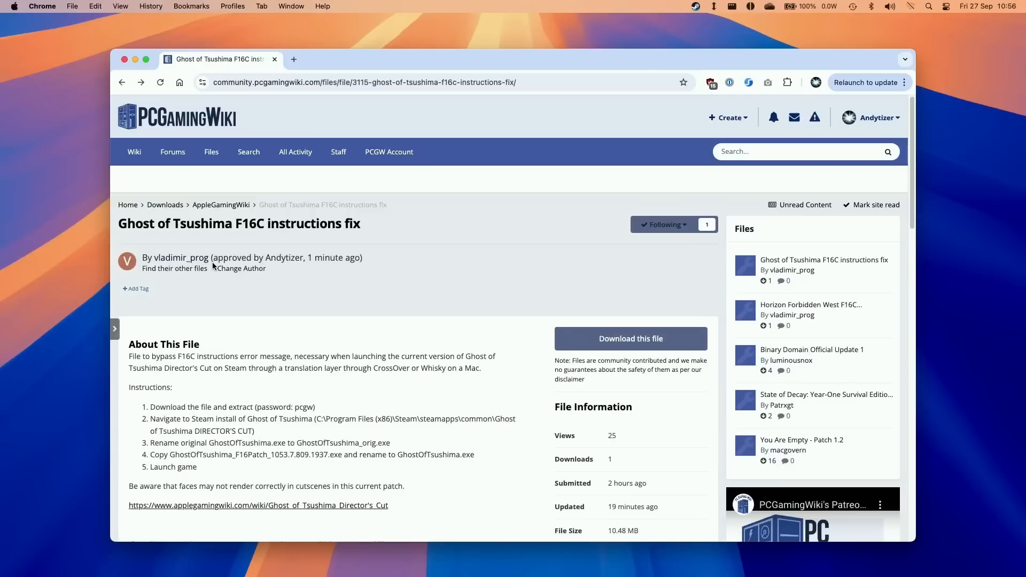
mouse_move(237, 384)
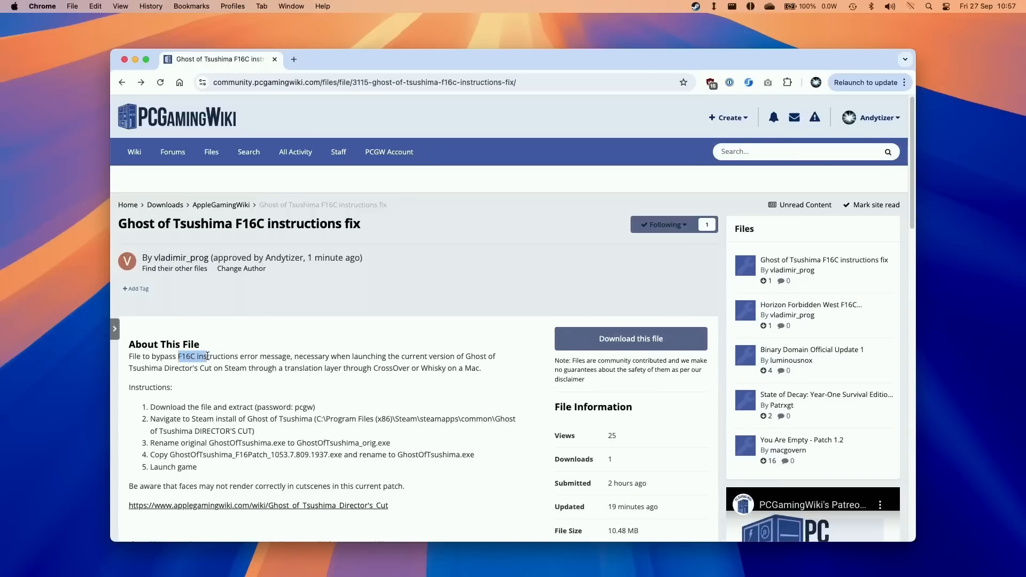
- Accept the terms and save the F16C fix zip from PCGamingWiki to Downloads
scroll(down, 3)
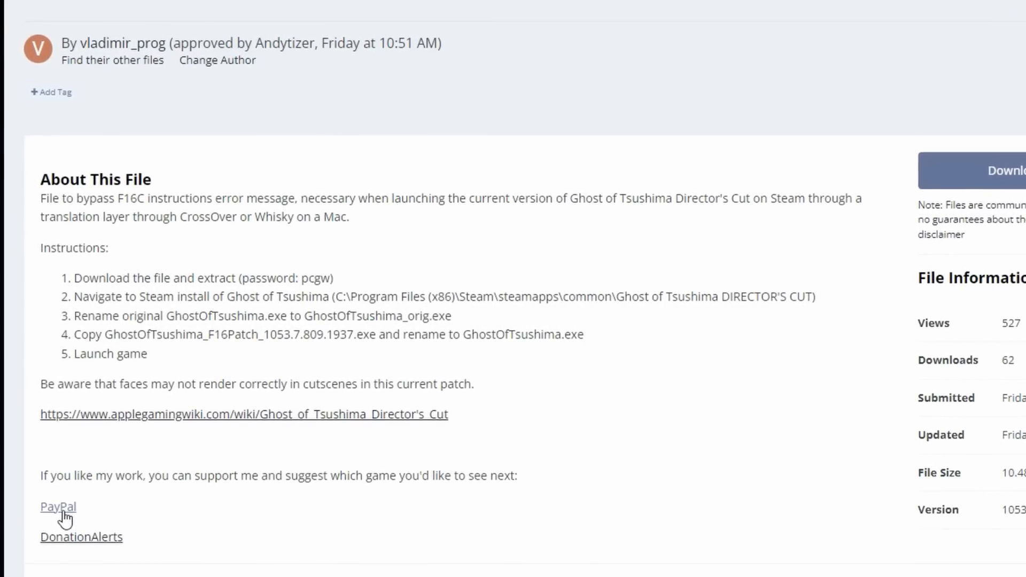
click(58, 507)
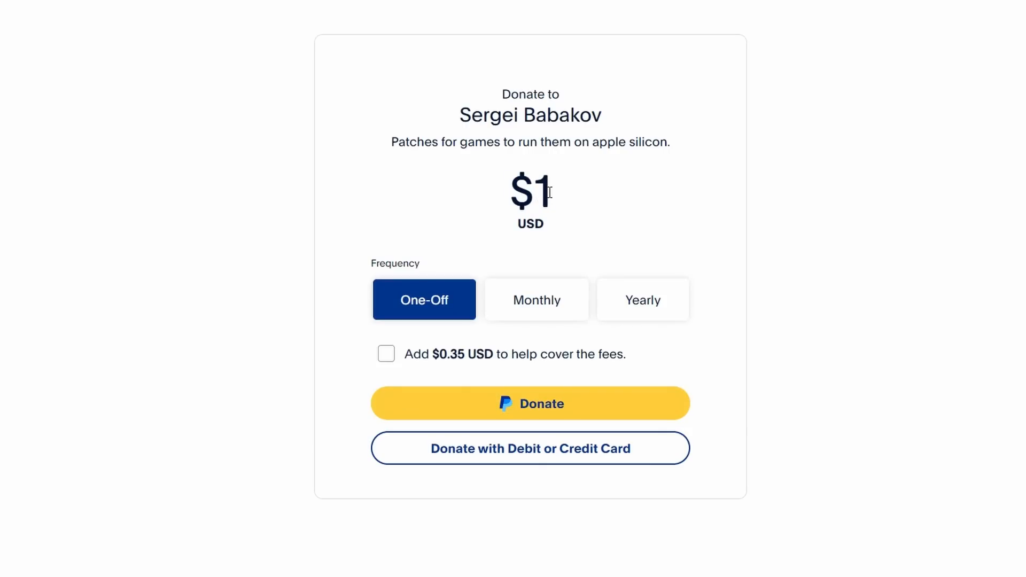
text(0)
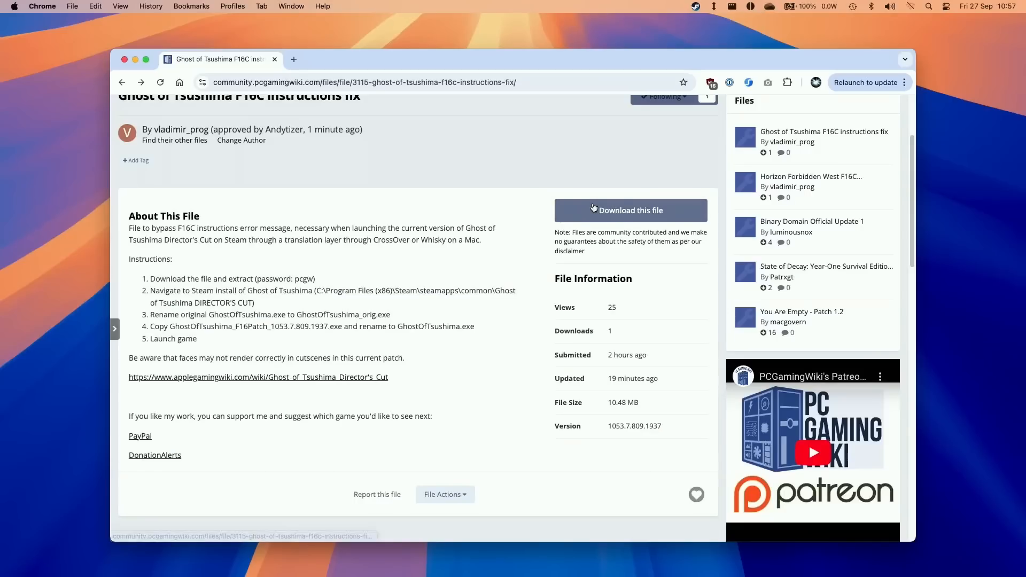
click(630, 210)
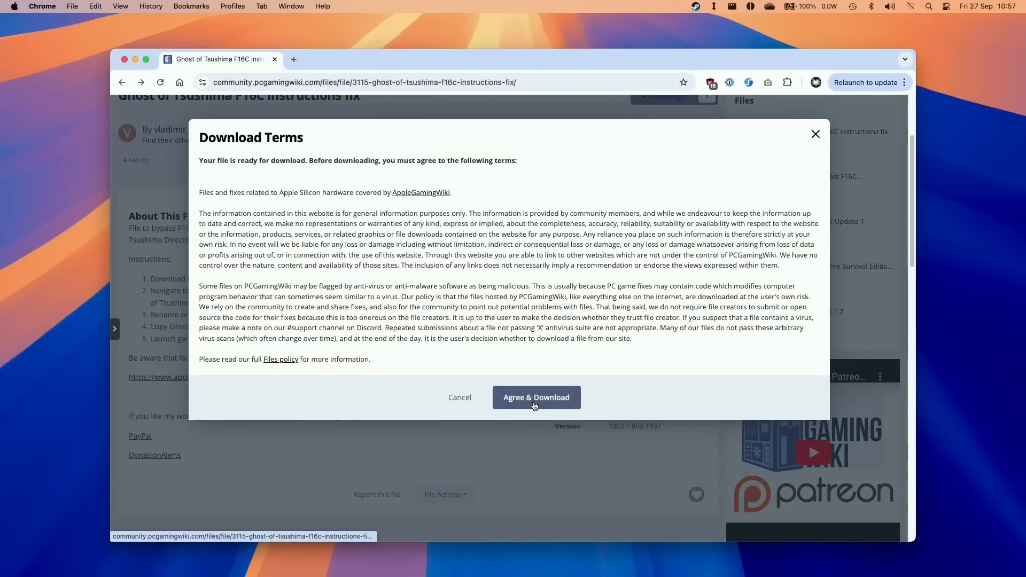
click(536, 397)
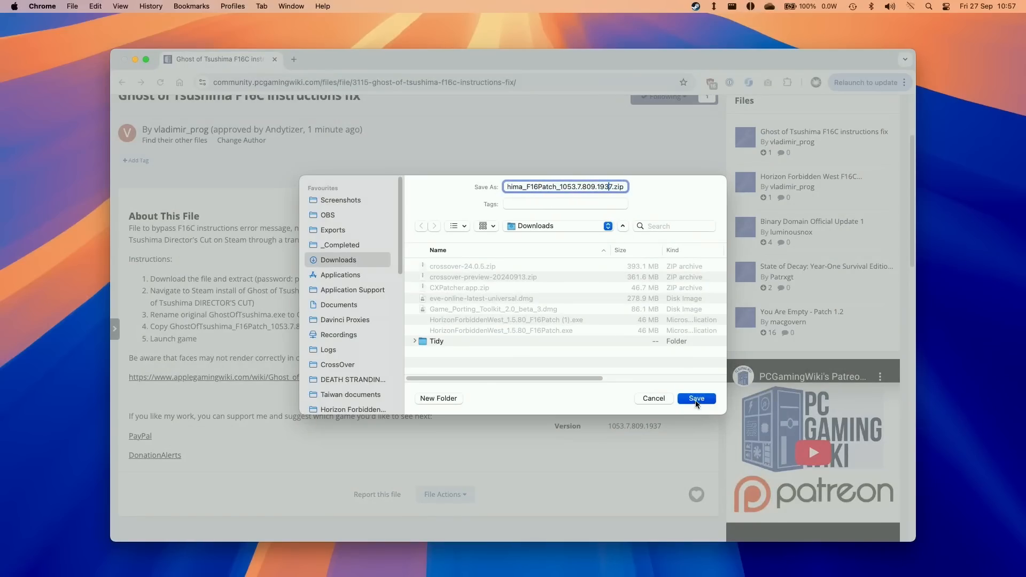
click(696, 398)
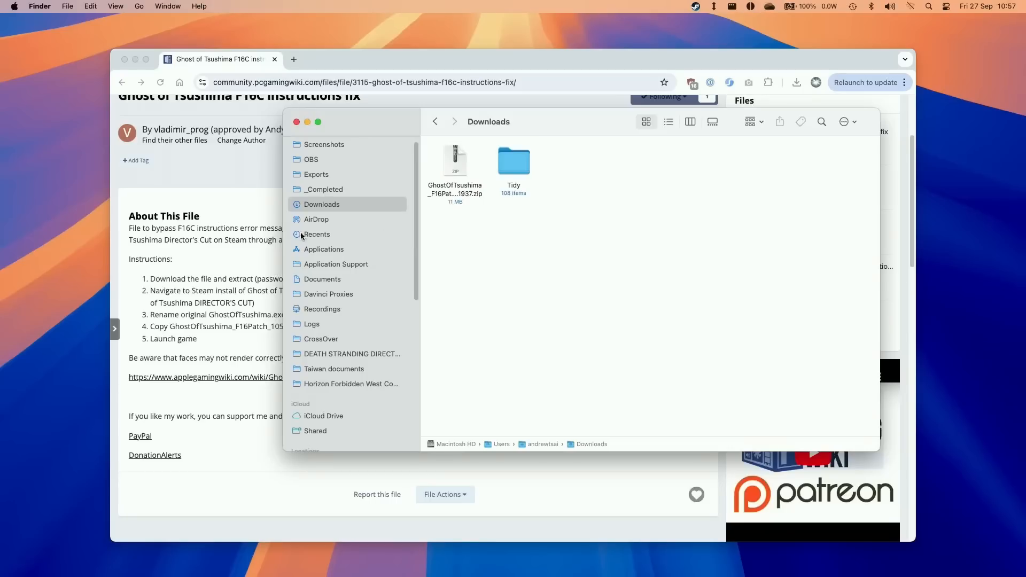
click(455, 160)
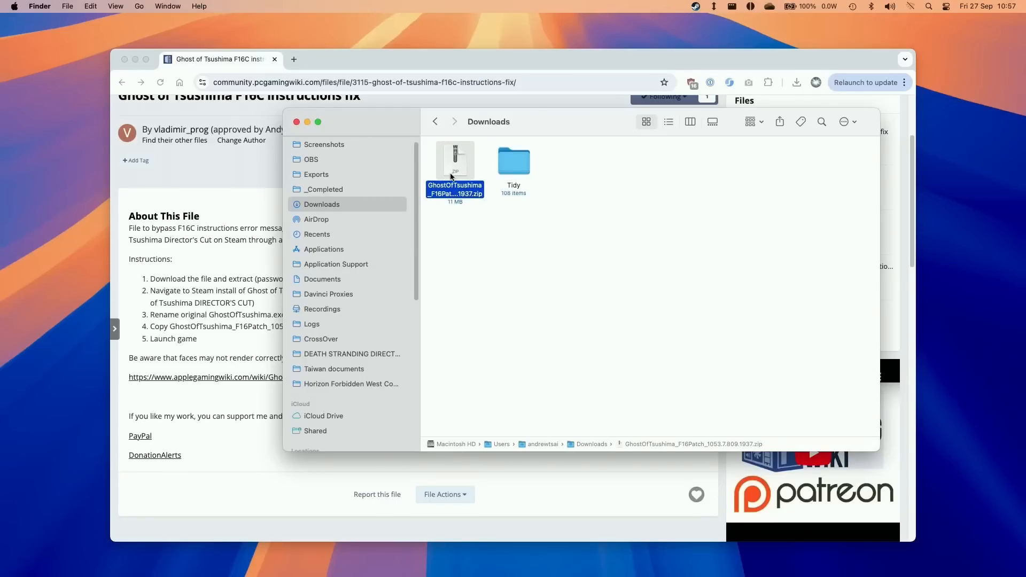
double_click(455, 160)
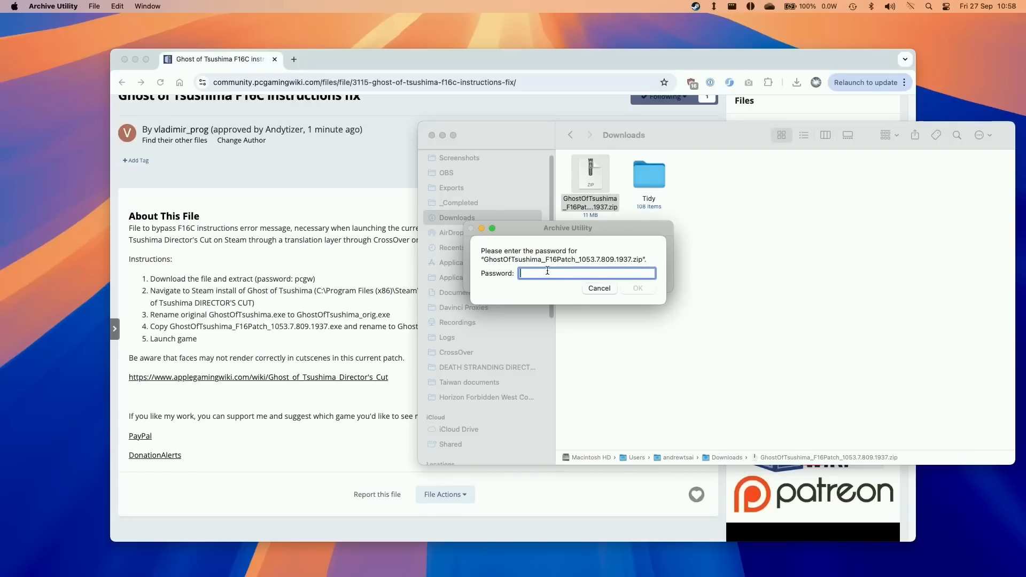
text(pcgw)
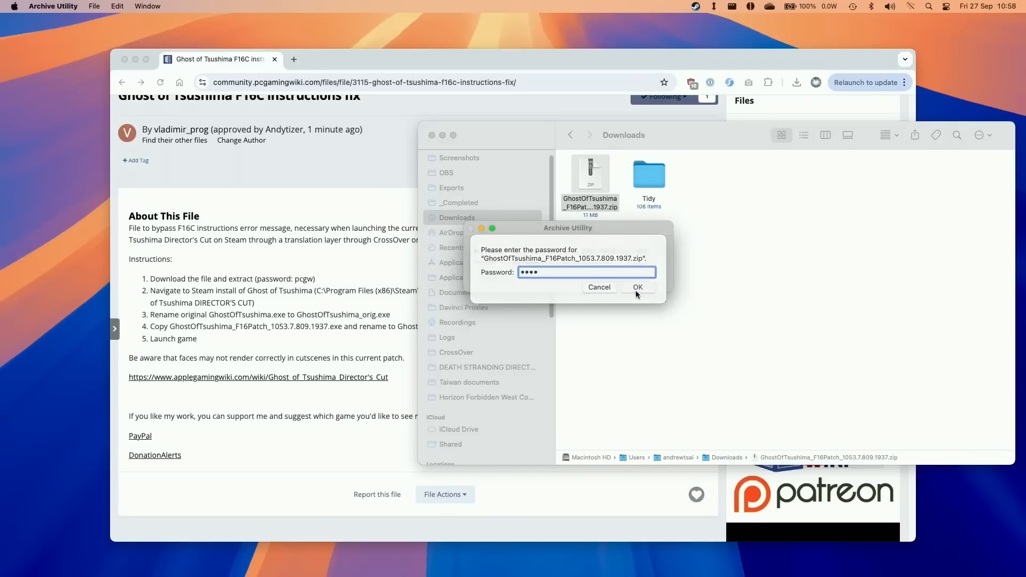
click(636, 287)
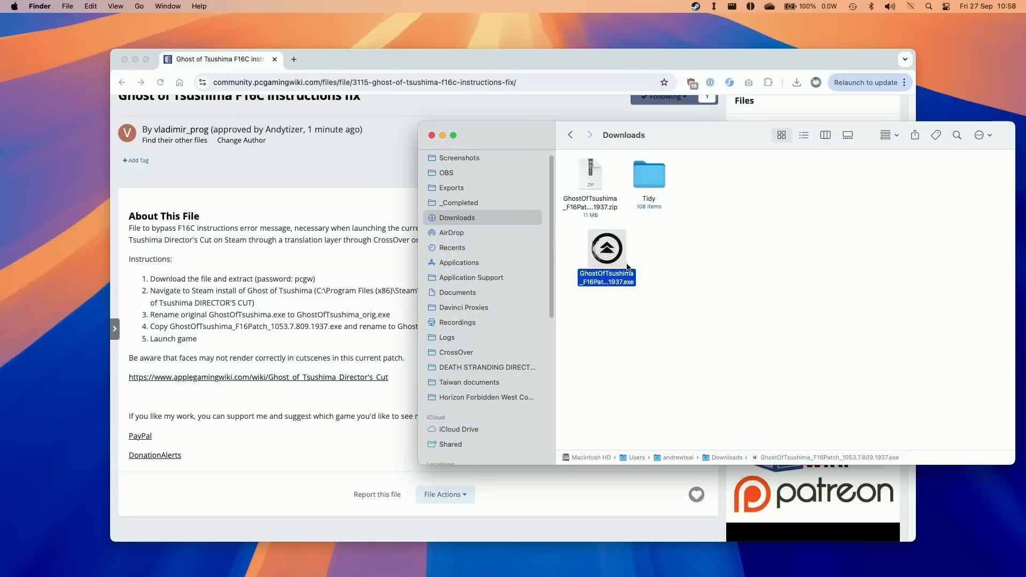
right_click(605, 258)
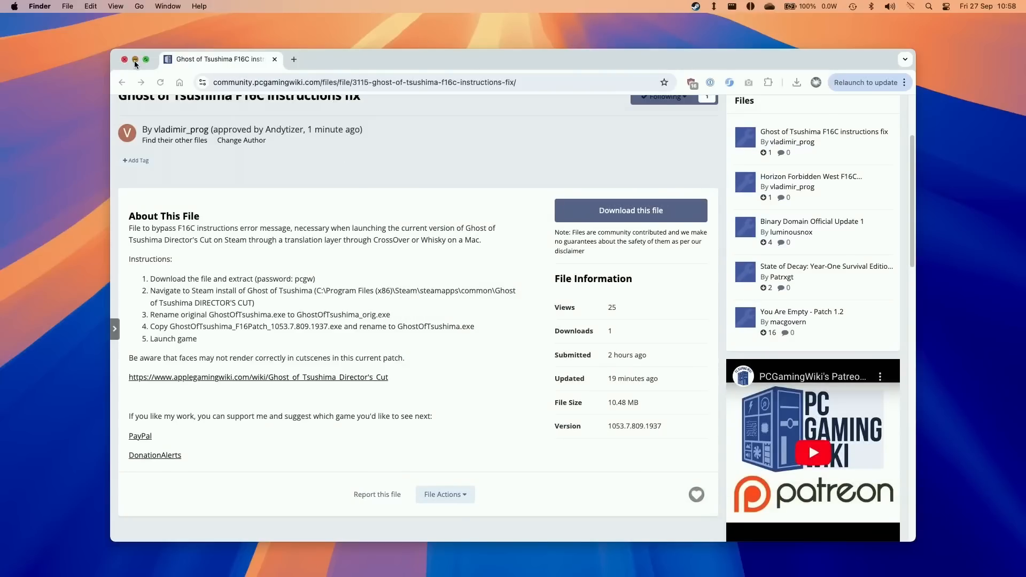
- Browse the Steam bottle's drive_c to steamapps/common/Ghost of Tsushima DIRECTOR'S CUT
click(124, 60)
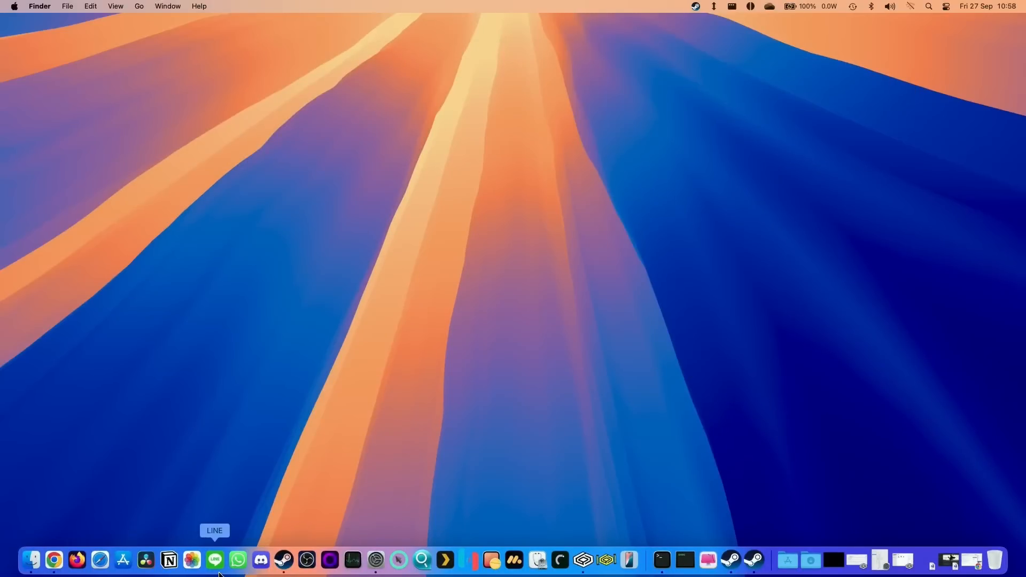
click(589, 560)
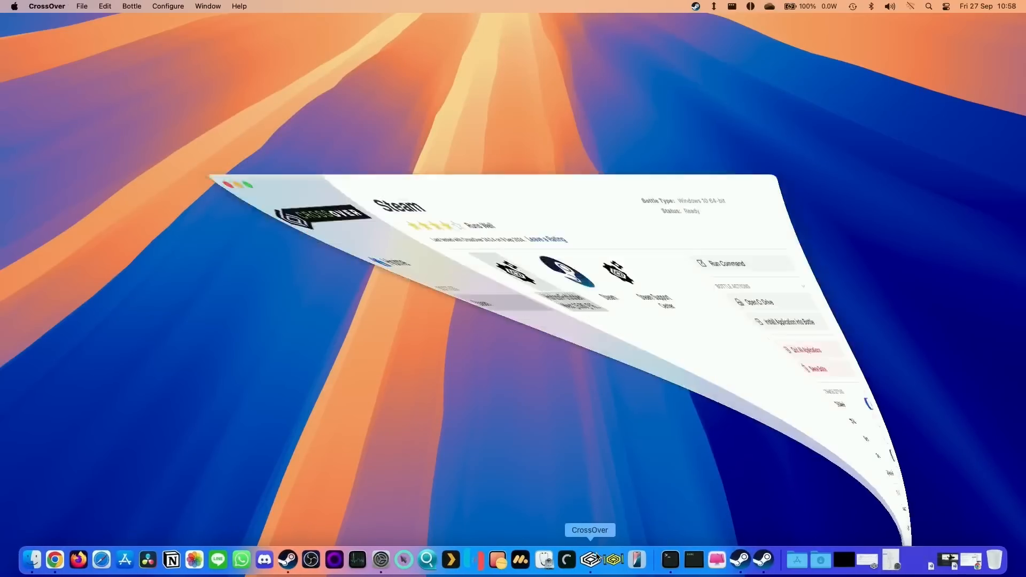
right_click(177, 228)
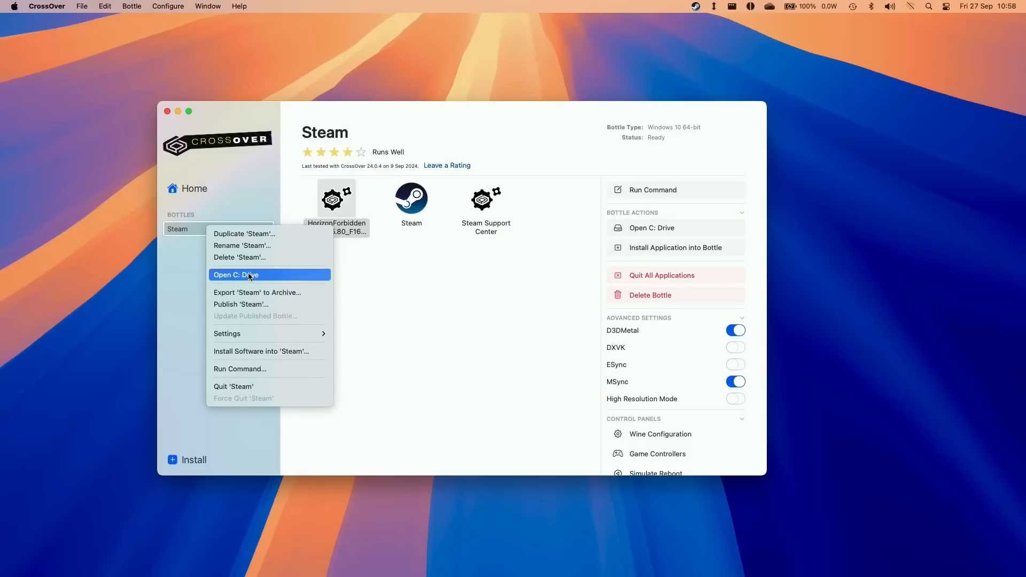
click(236, 275)
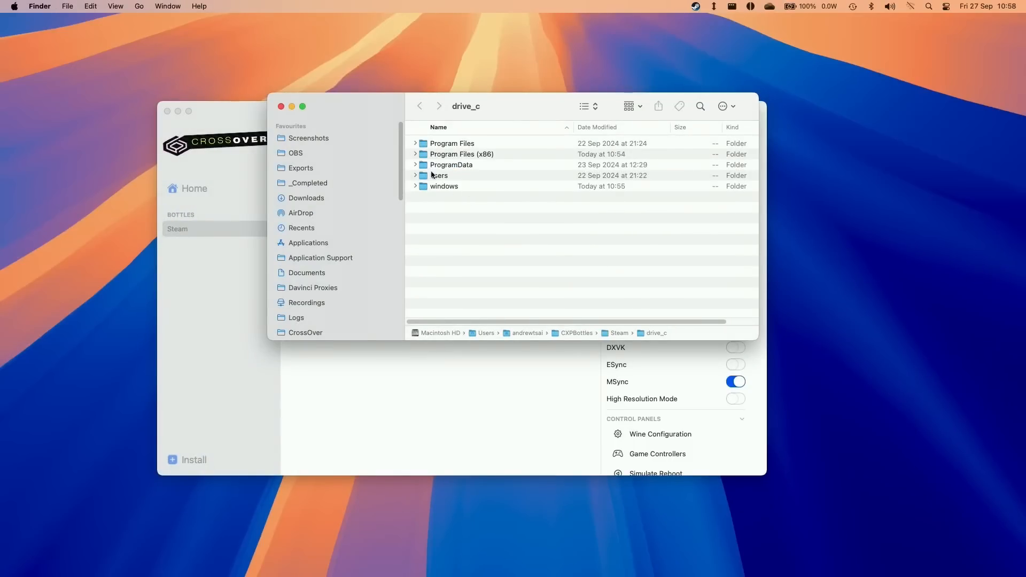
click(462, 154)
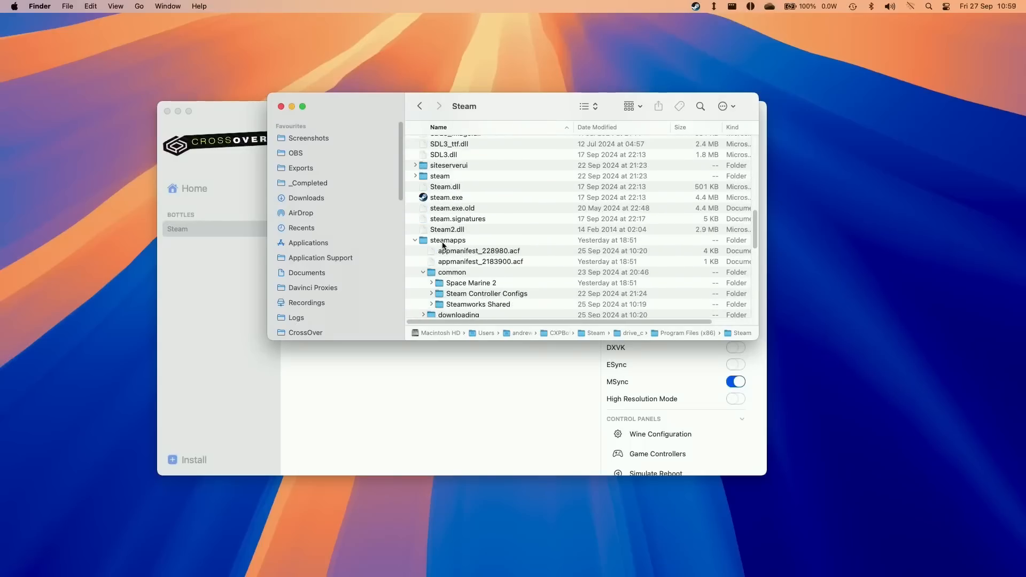
double_click(451, 272)
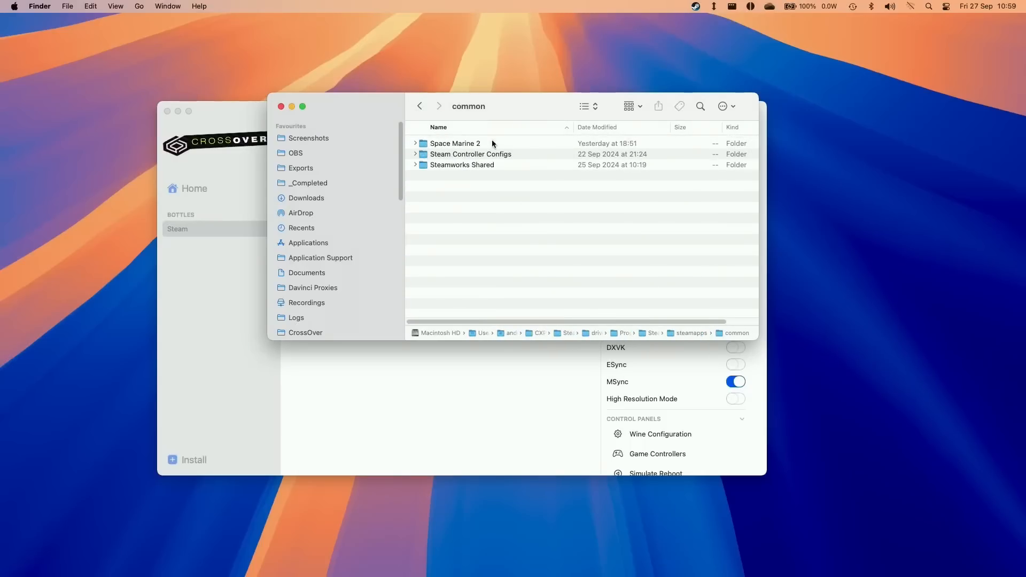
mouse_move(449, 186)
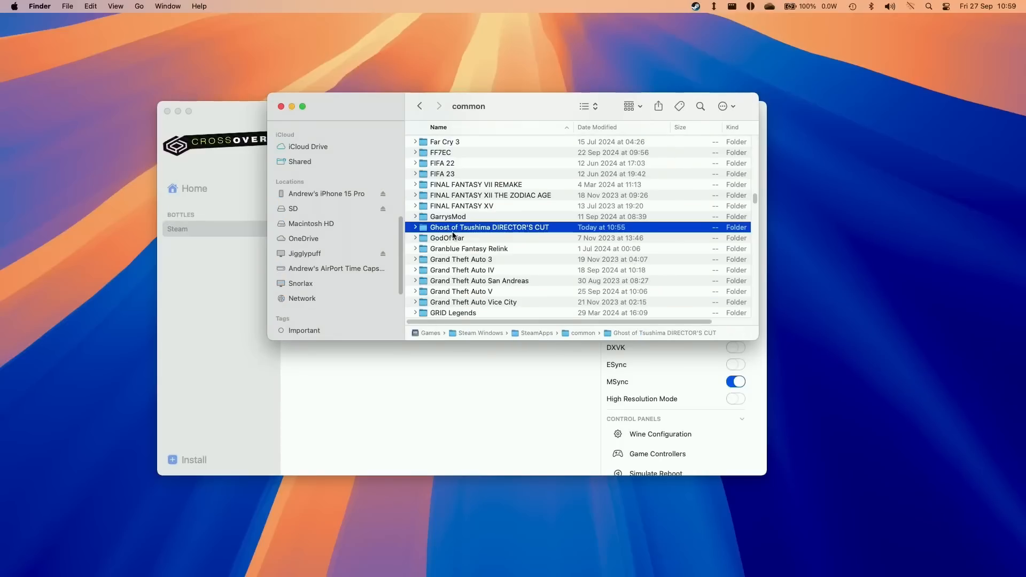
mouse_move(481, 237)
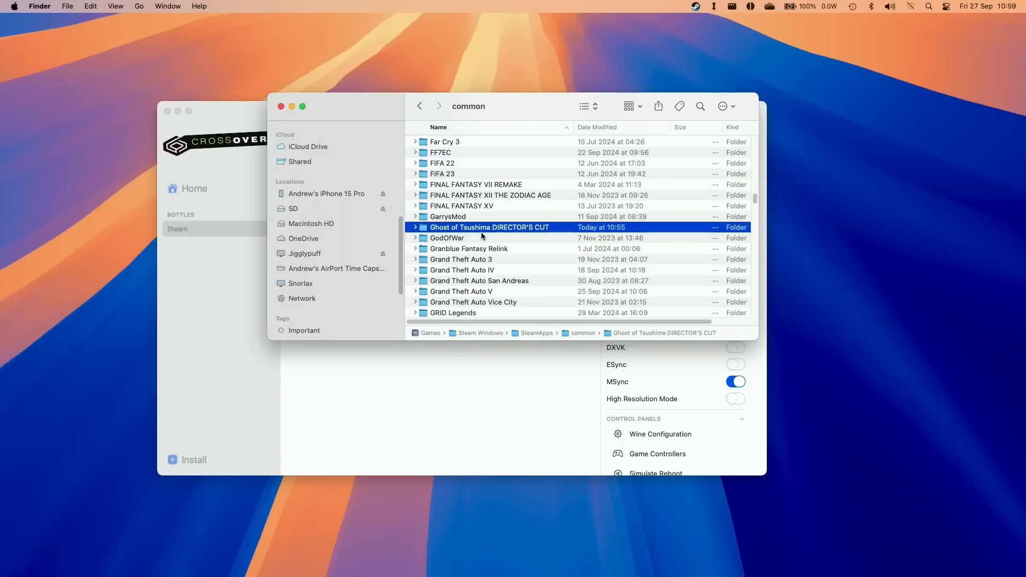
double_click(489, 227)
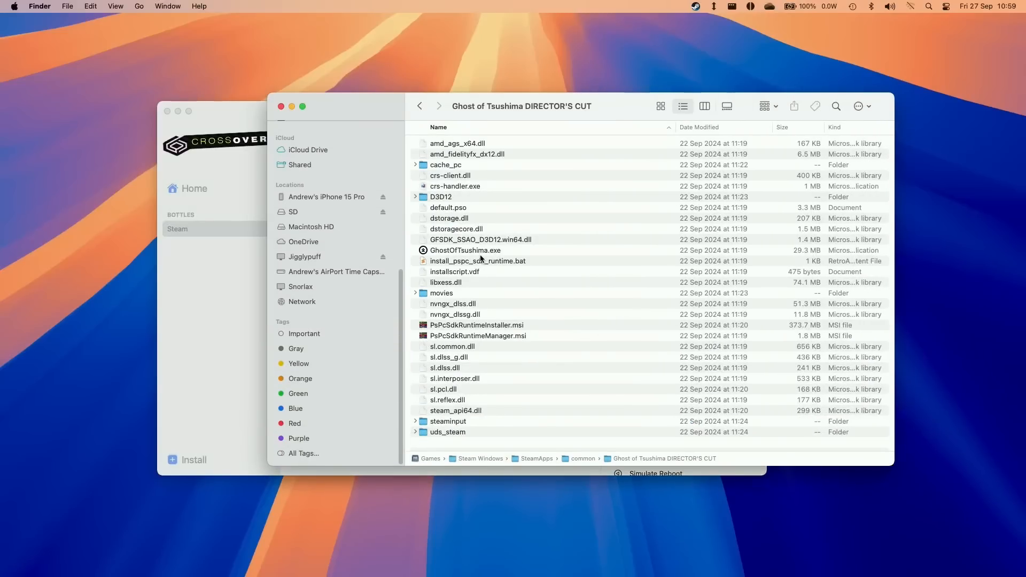
- Paste the F16Patch exe into the game folder
click(465, 250)
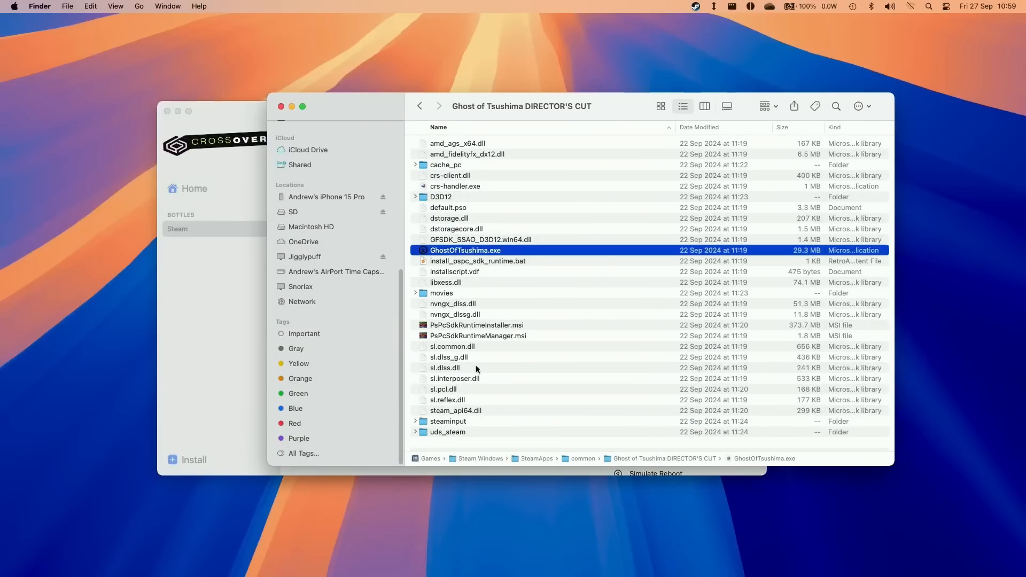
right_click(475, 369)
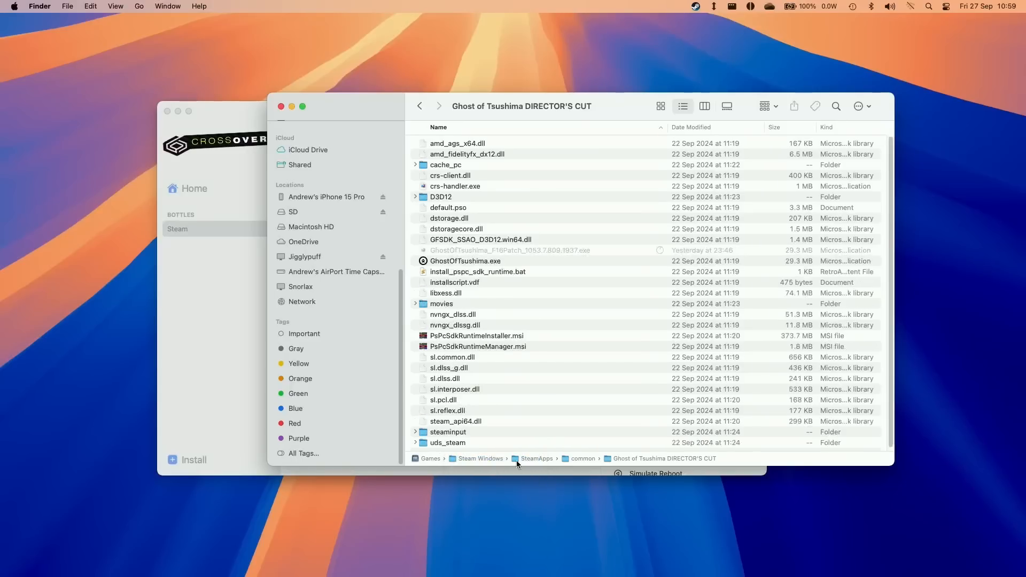
click(510, 250)
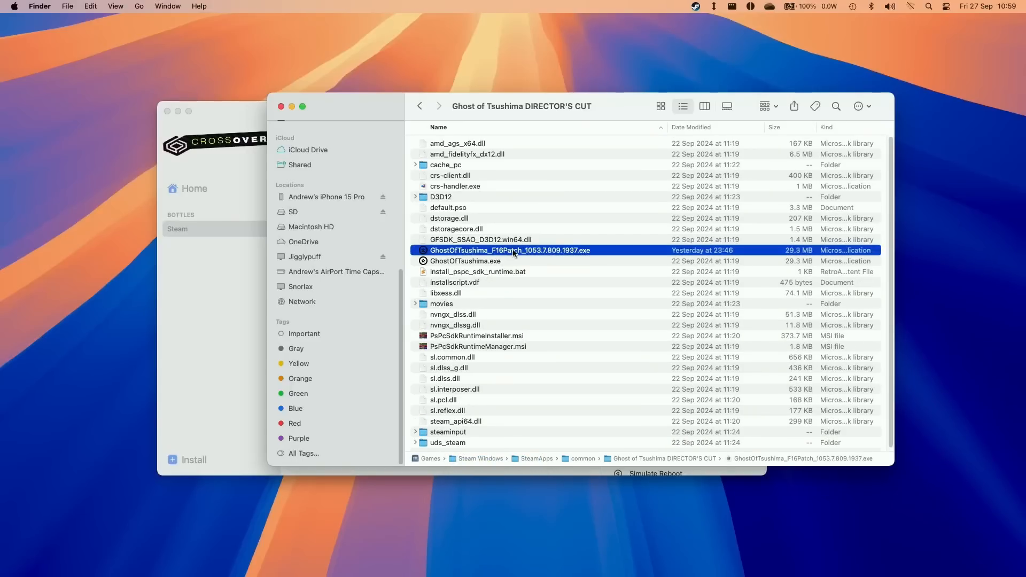
- Rename the original GhostOfTsushima.exe to GhostOfTsushima_orig.exe
click(466, 261)
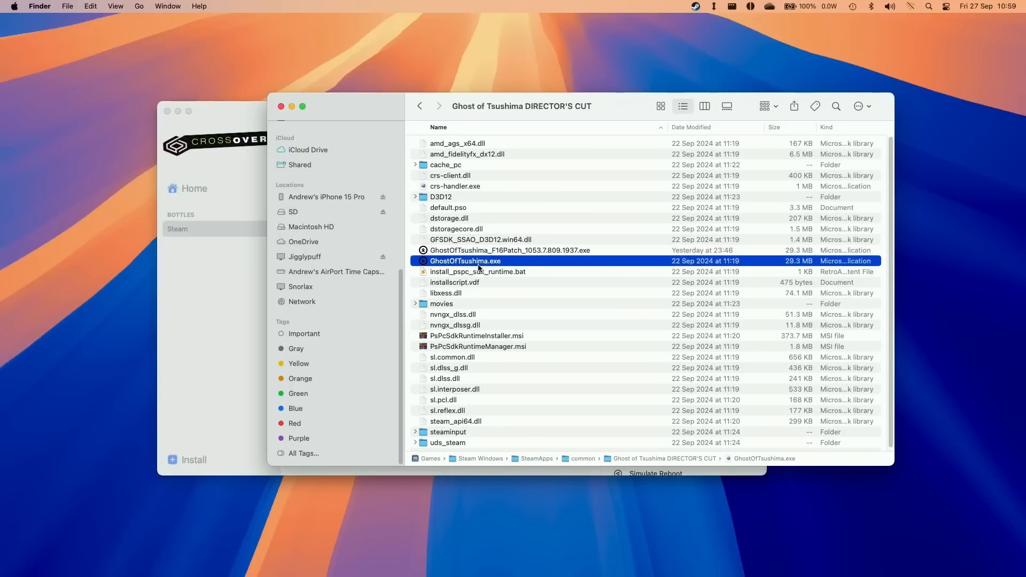
click(466, 260)
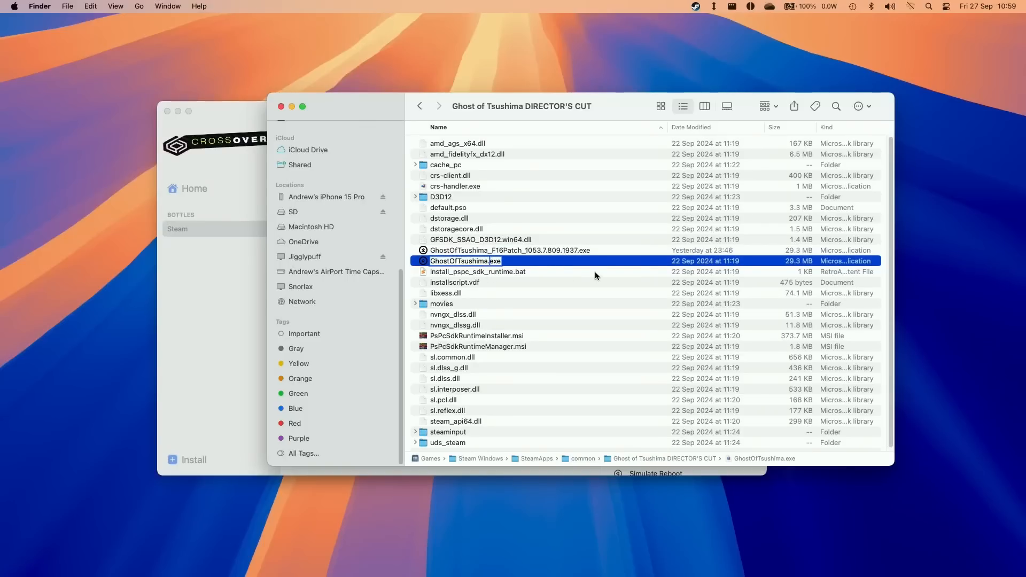
text(_orig)
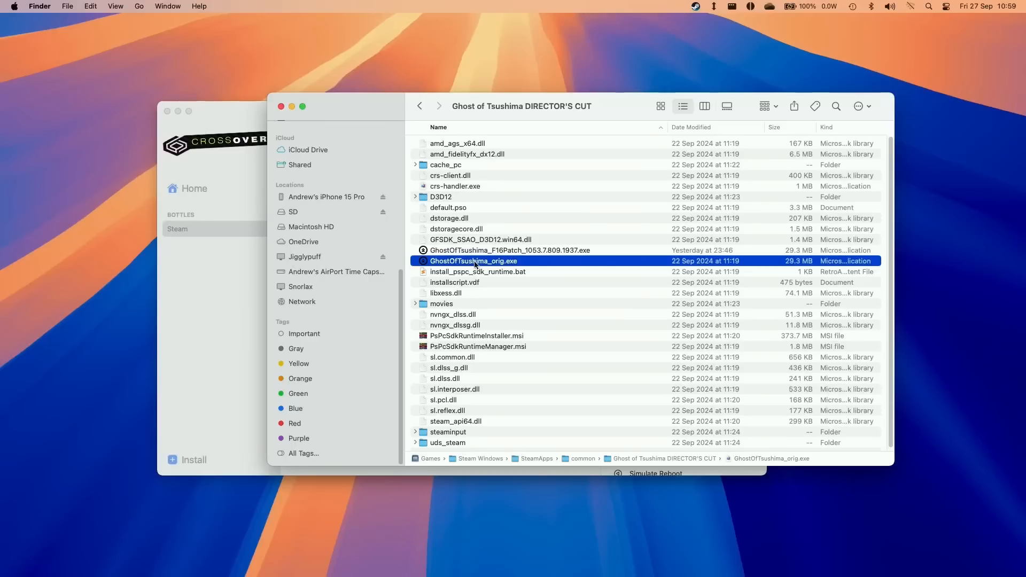
click(511, 250)
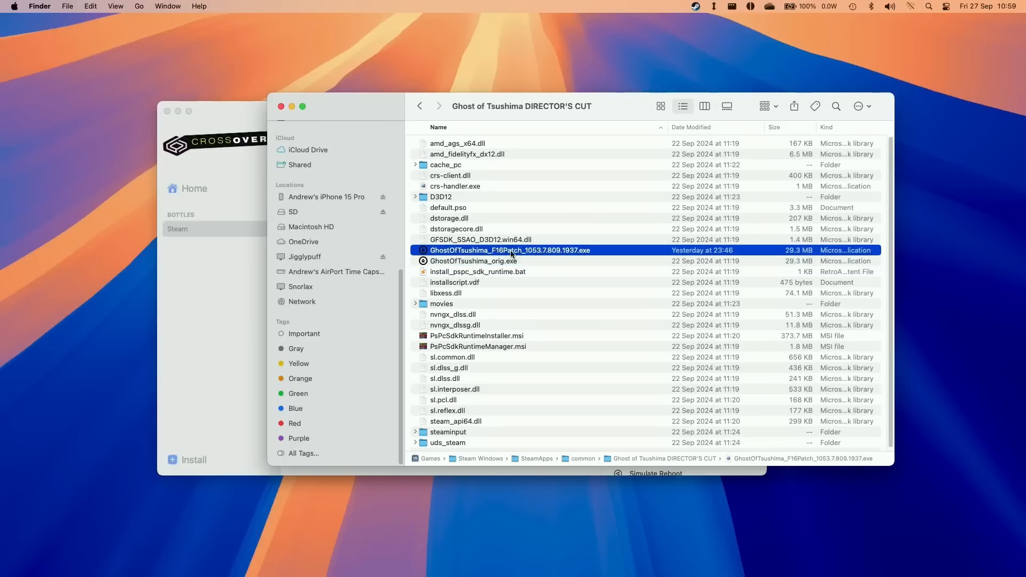
click(510, 250)
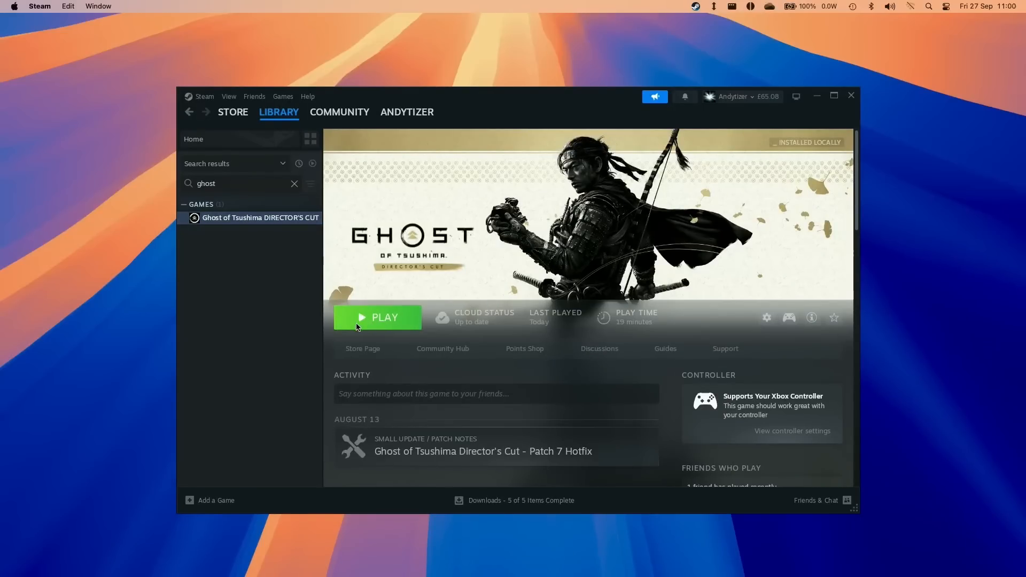
- Launch the game from Steam and dismiss the runtime.dll error to reach its launcher
click(377, 318)
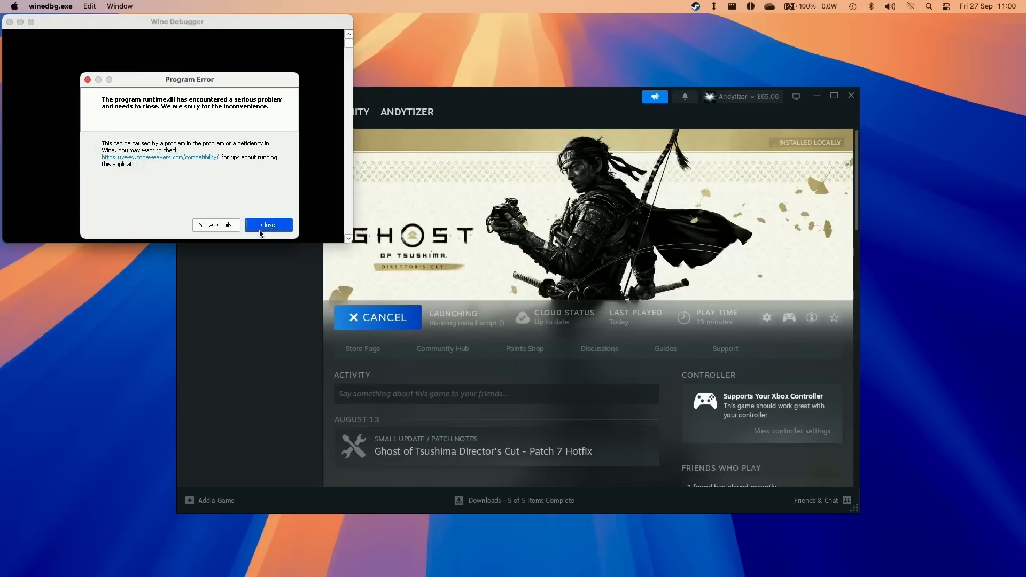
click(267, 224)
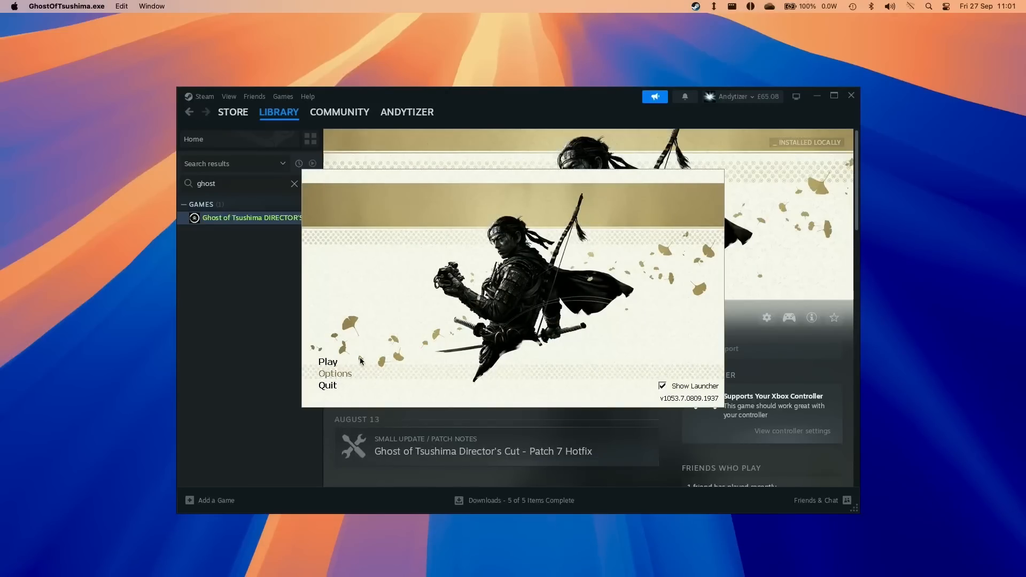
- In the launcher Options, choose the Medium graphics preset, turn Dynamic Resolution Scaling off, and save
click(335, 373)
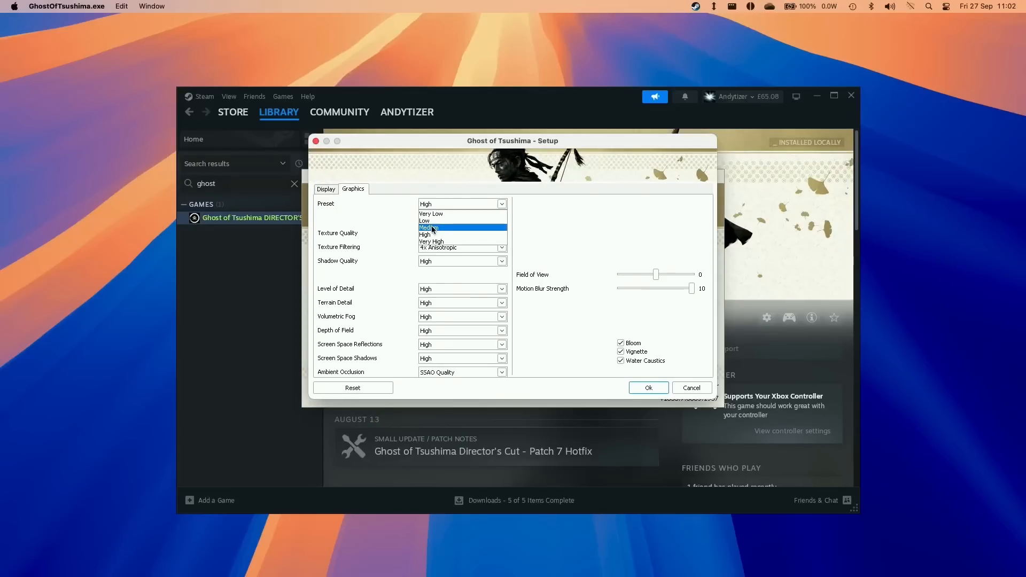
click(326, 189)
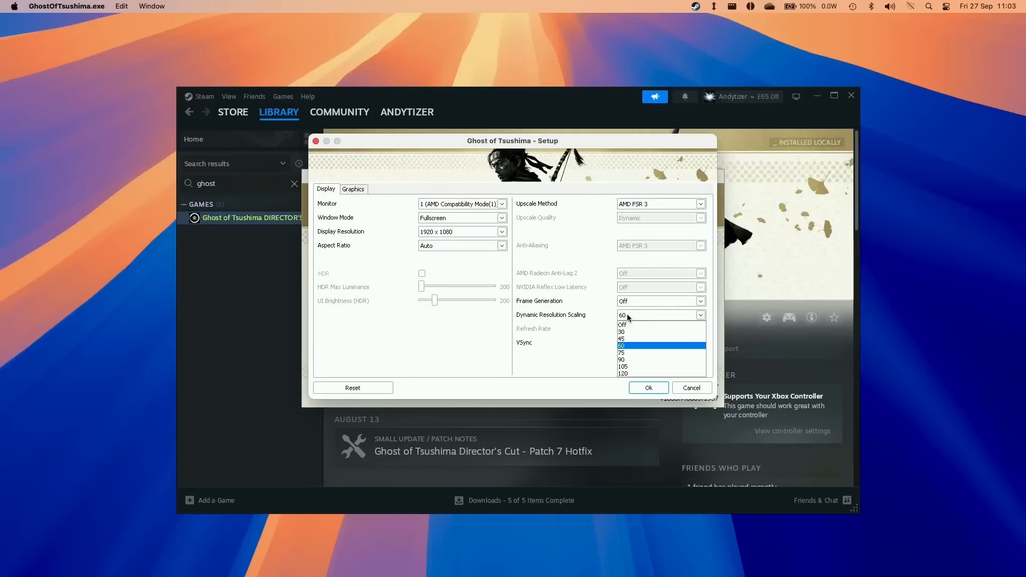
click(622, 373)
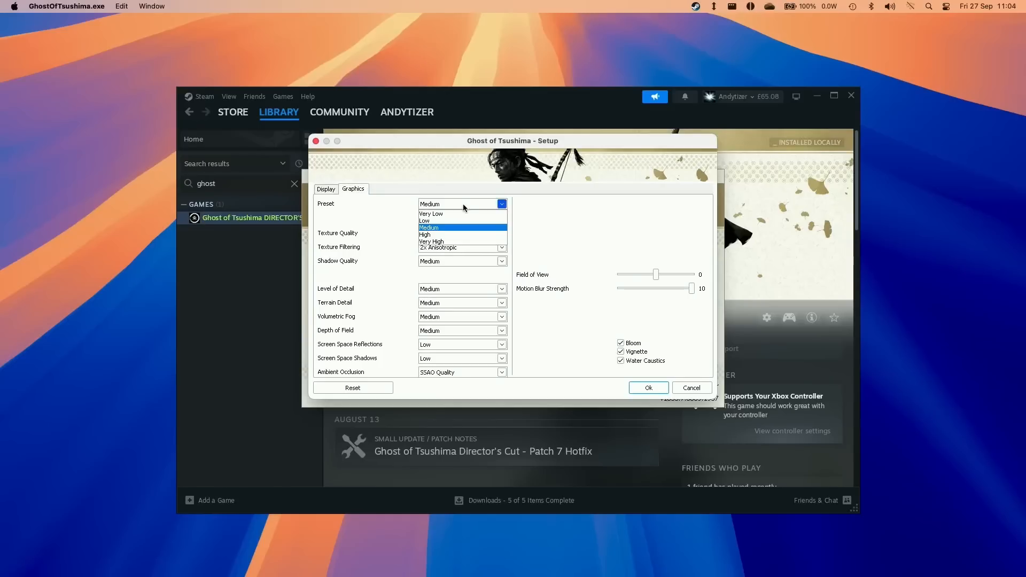
click(325, 189)
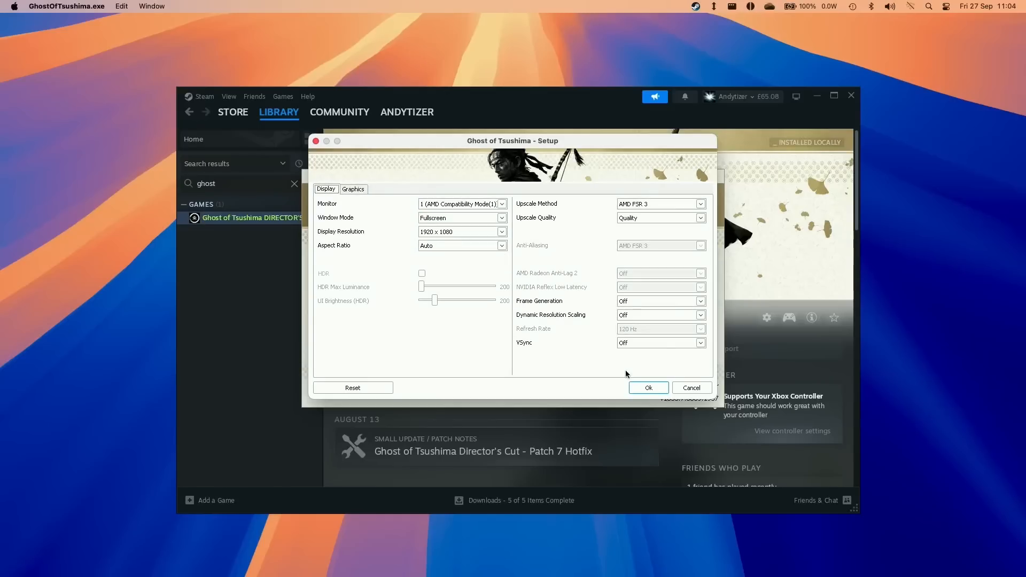
click(647, 388)
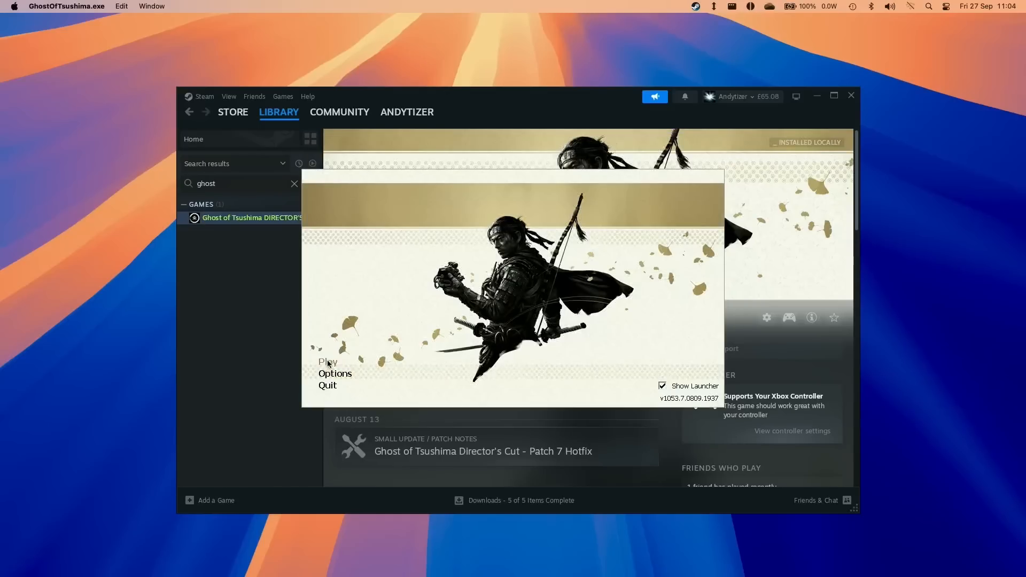